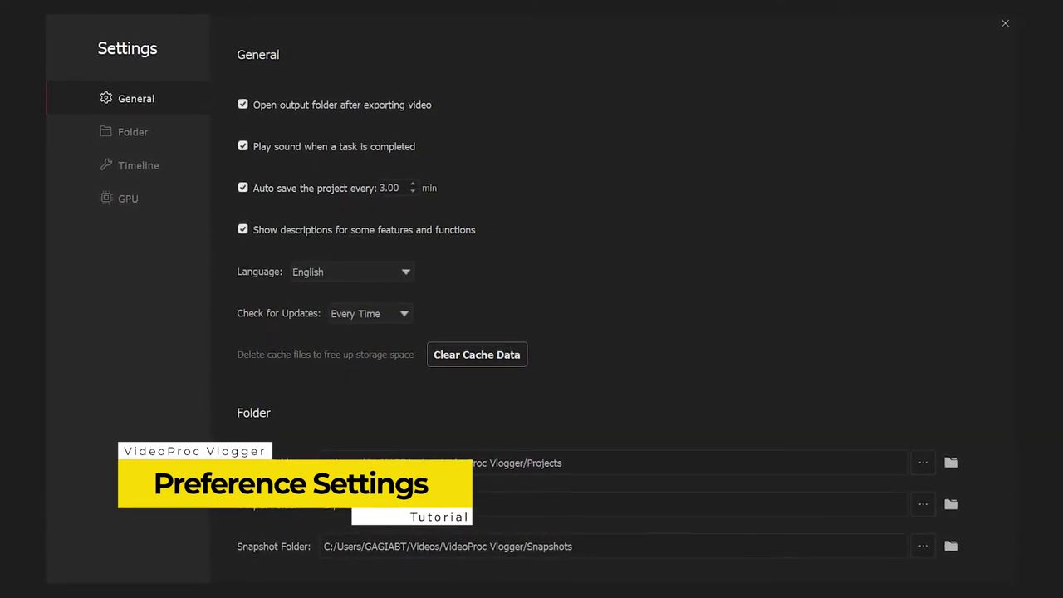
Bring up the VideoProc main menu from the top-left of the editor.
left_click(1005, 23)
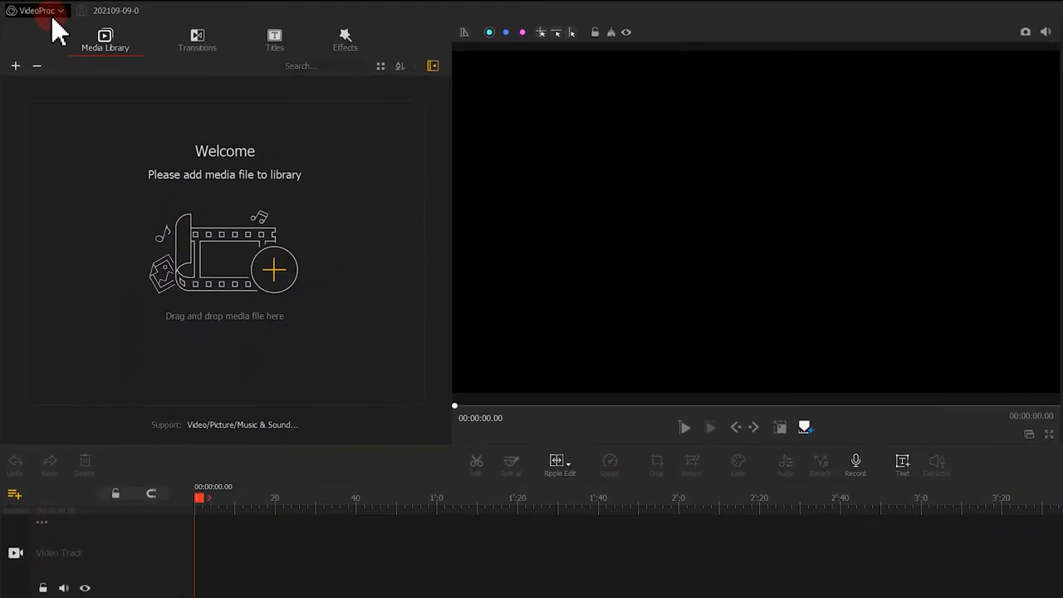
left_click(36, 10)
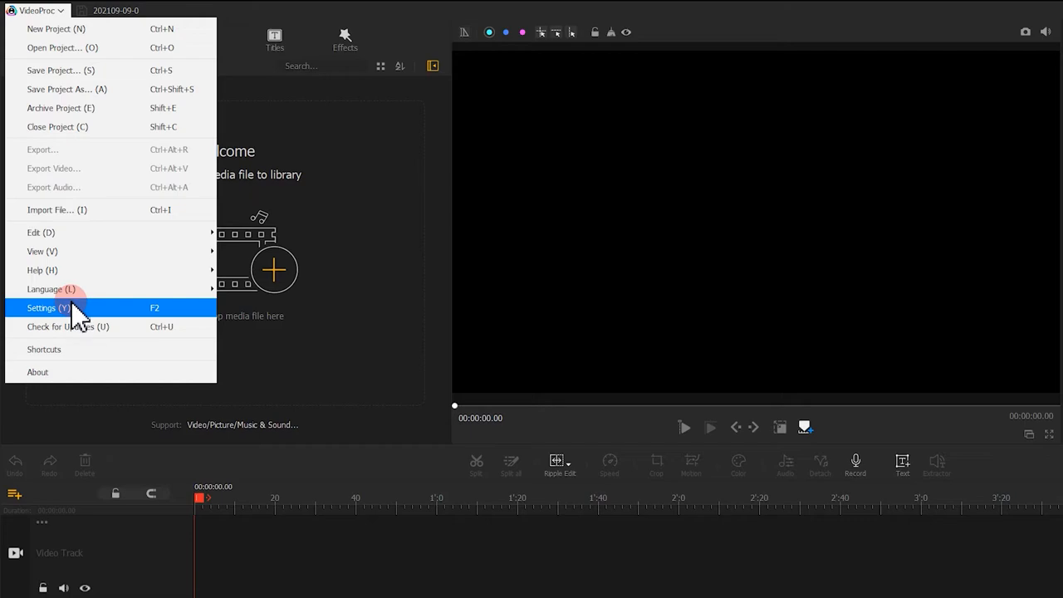
Open Settings on the General page, leaving 'Open output folder after exporting video' enabled.
left_click(47, 307)
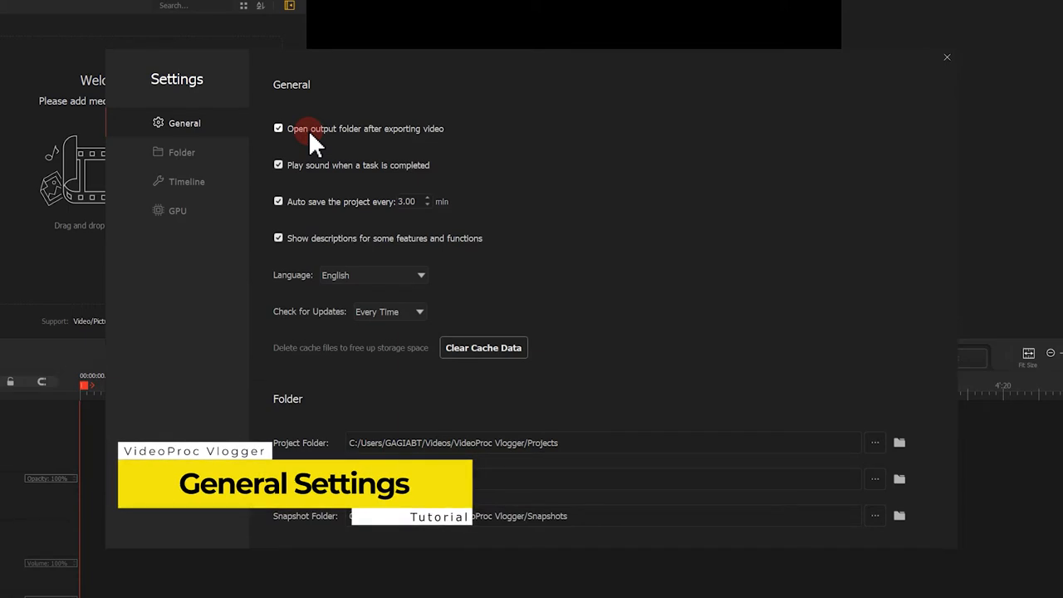
left_click(279, 128)
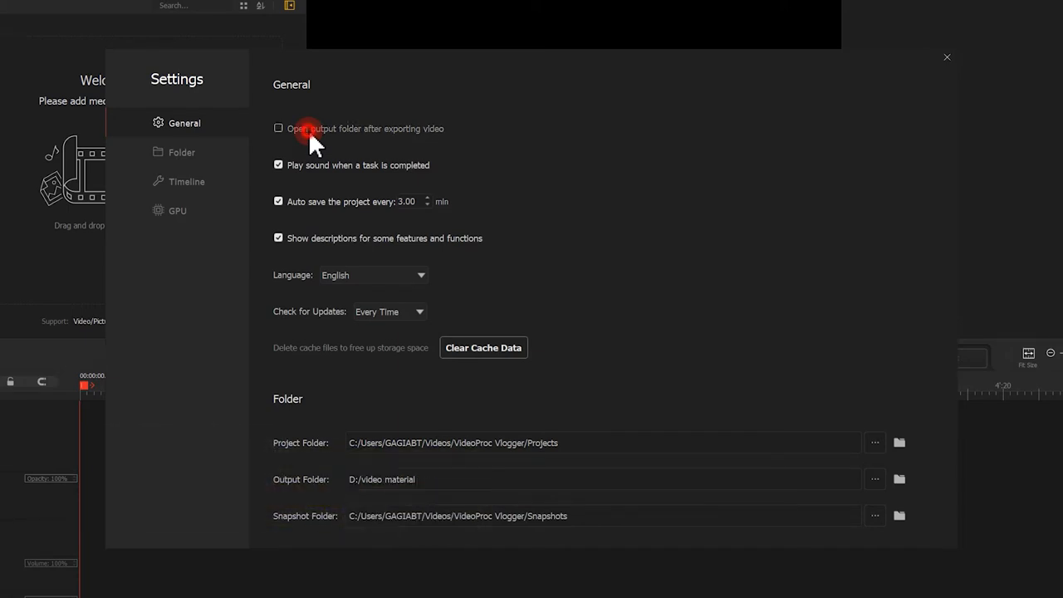
left_click(279, 128)
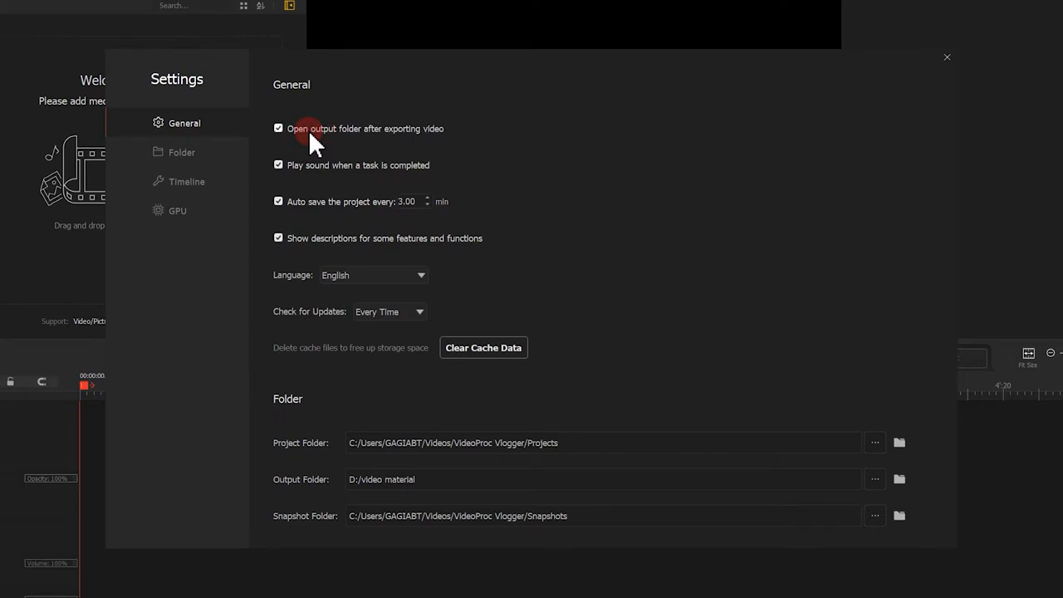
Demonstrate an export so the output folder opens automatically afterwards.
left_click(947, 56)
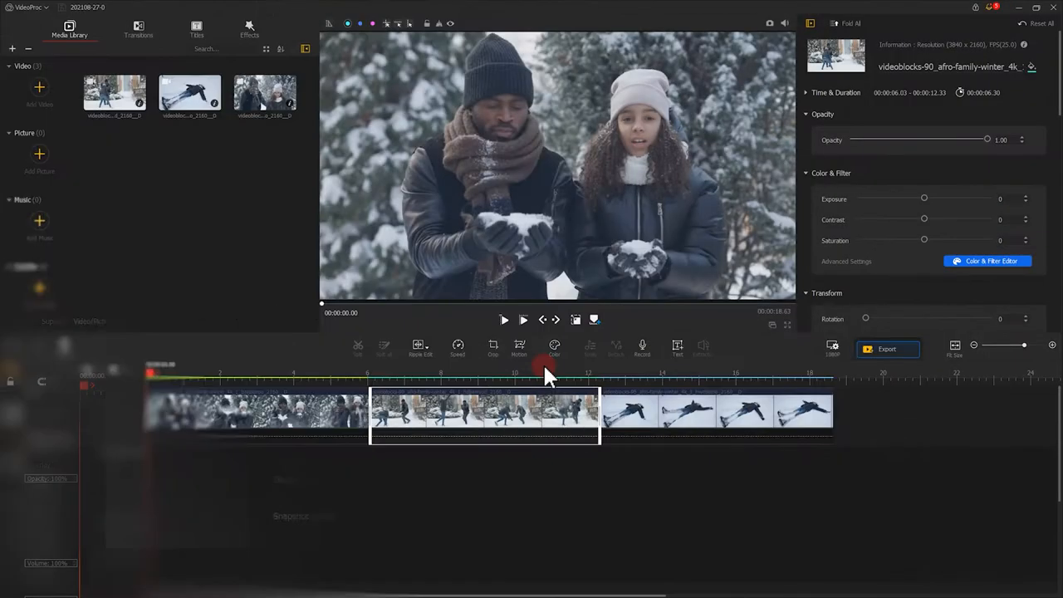
left_click(887, 349)
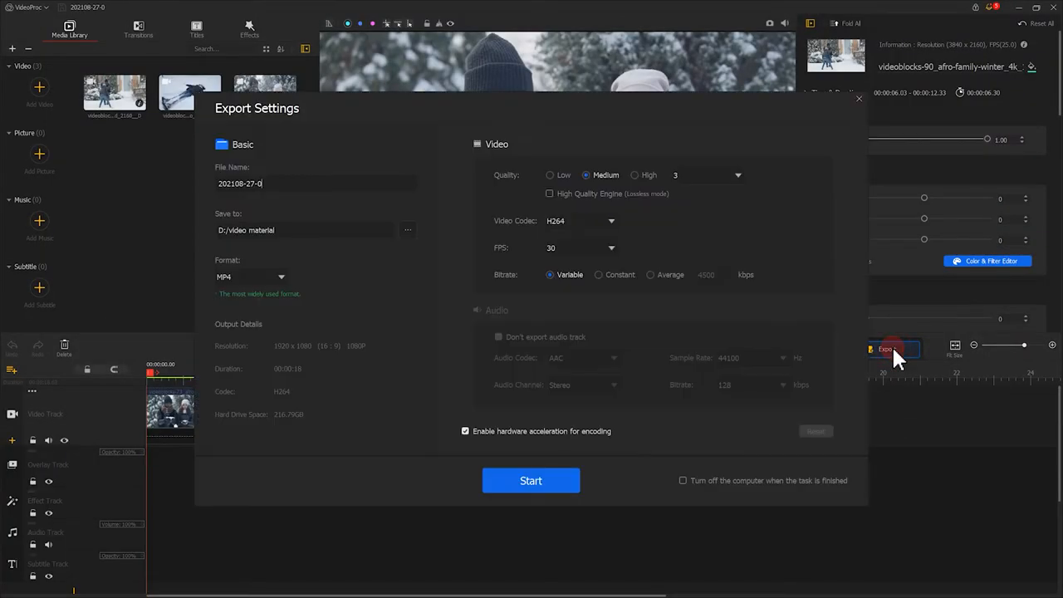
left_click(532, 480)
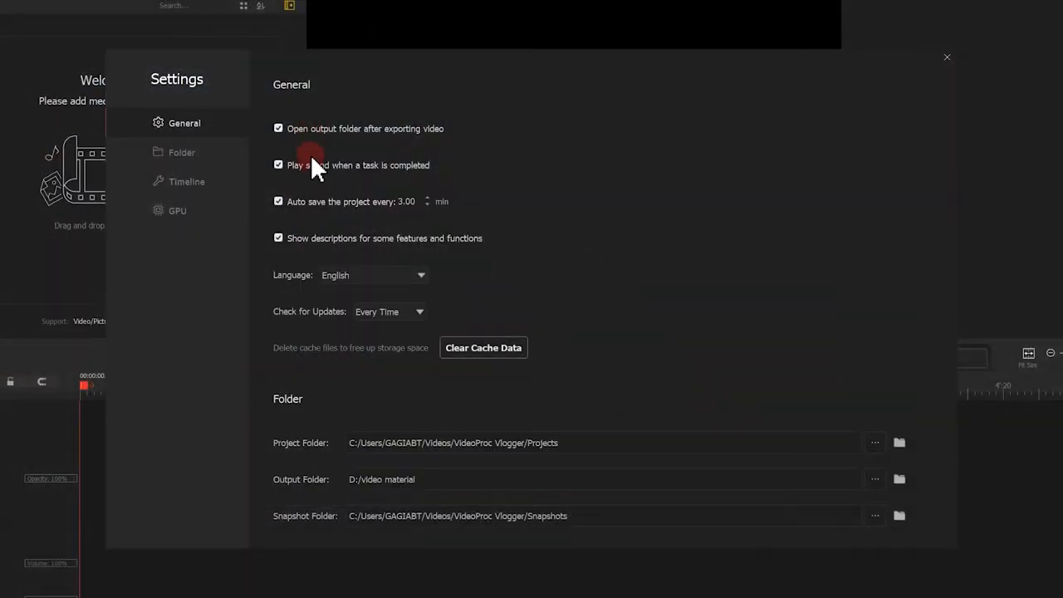
mouse_move(319, 176)
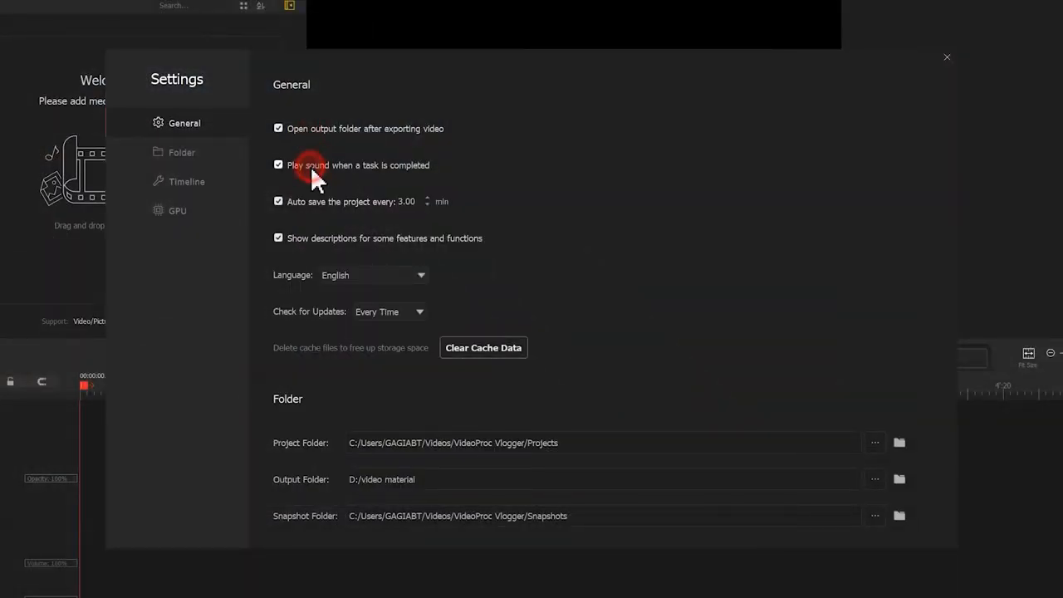
left_click(947, 56)
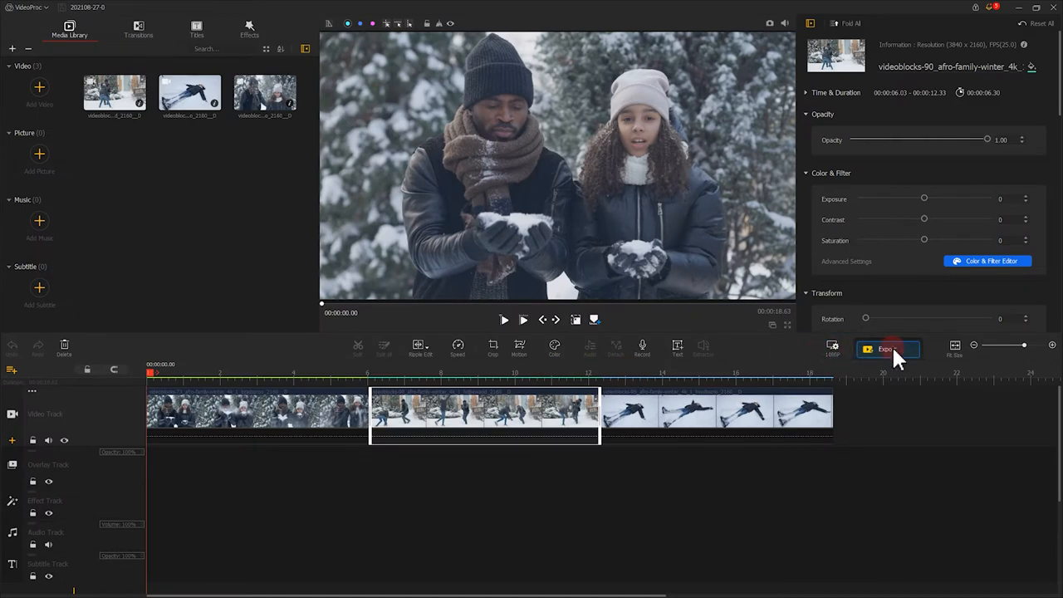
left_click(887, 349)
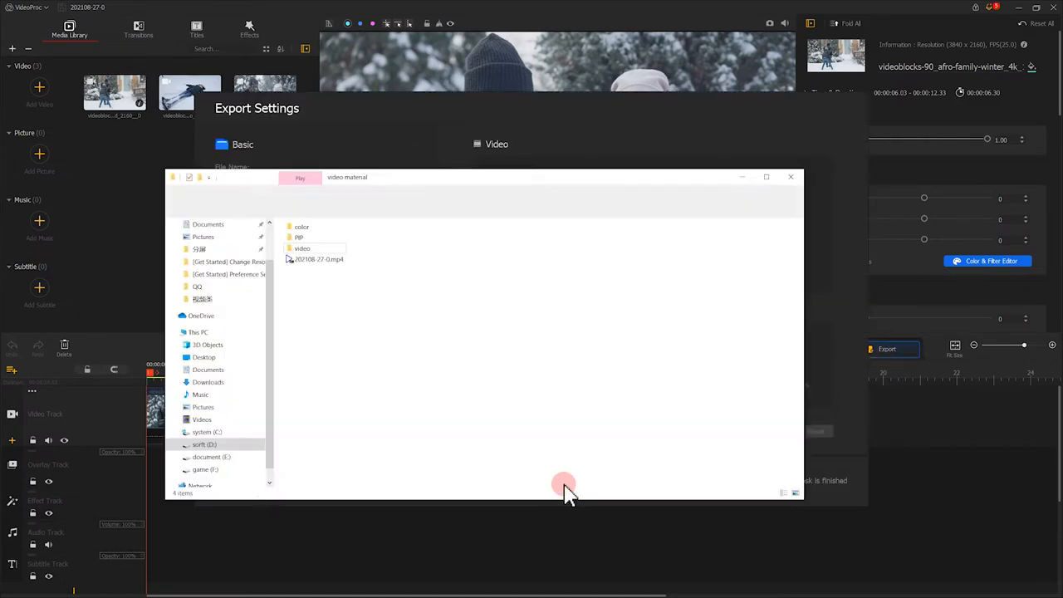
left_click(319, 259)
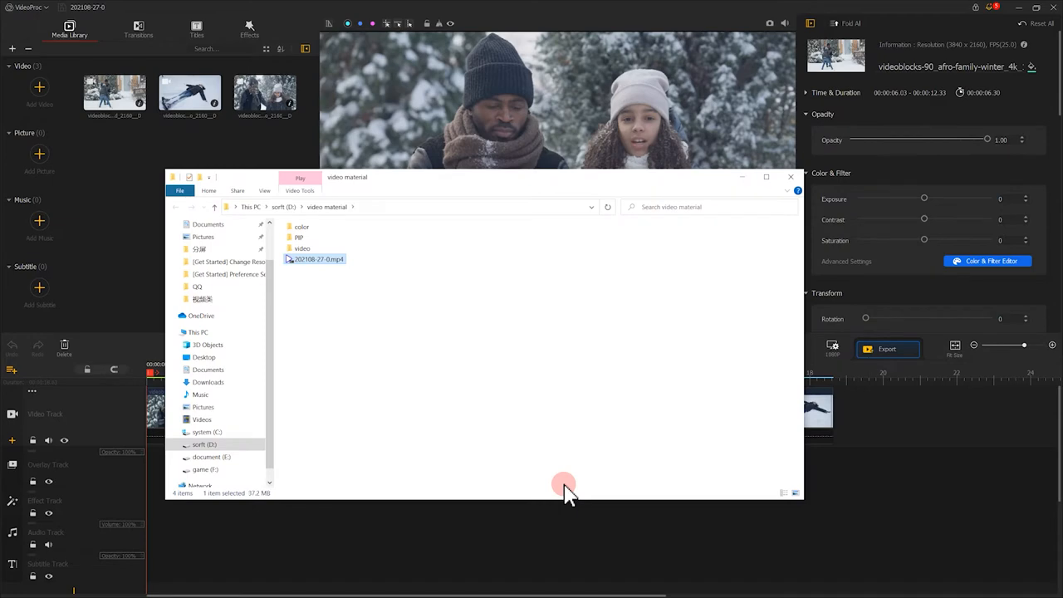
mouse_move(319, 259)
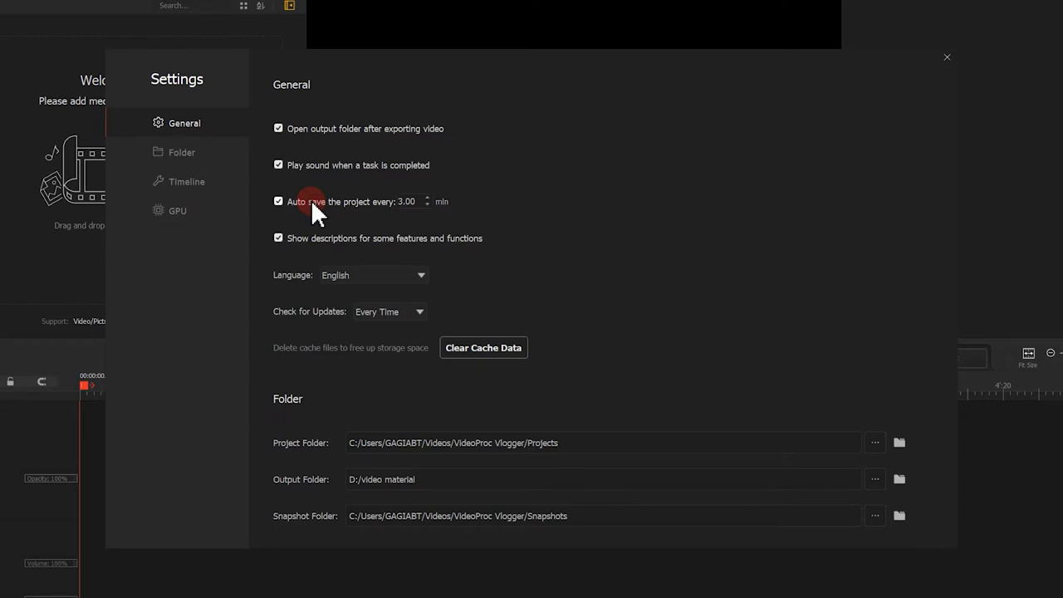
left_click(279, 239)
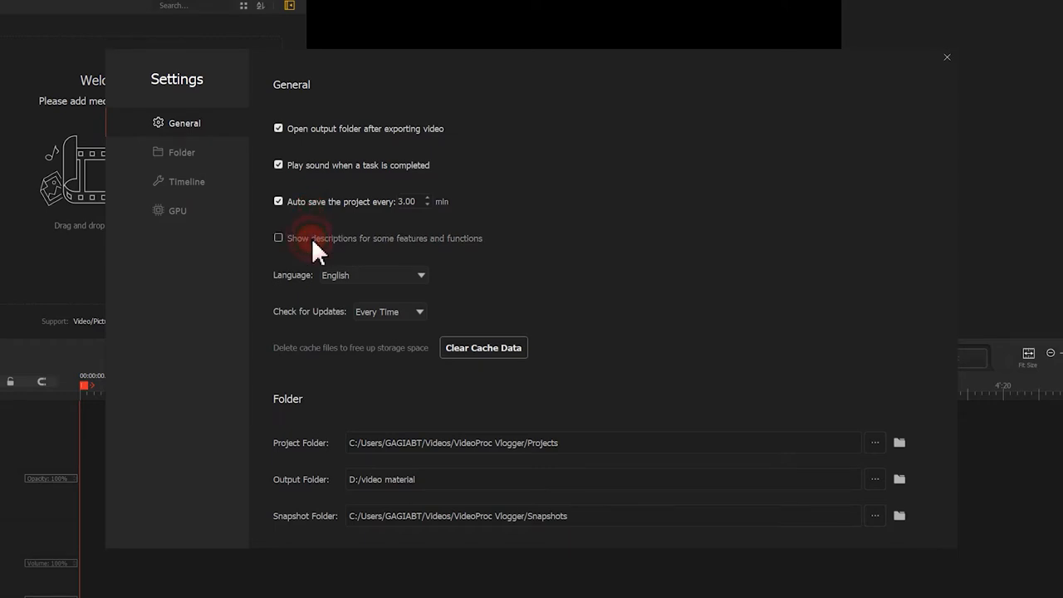
left_click(279, 238)
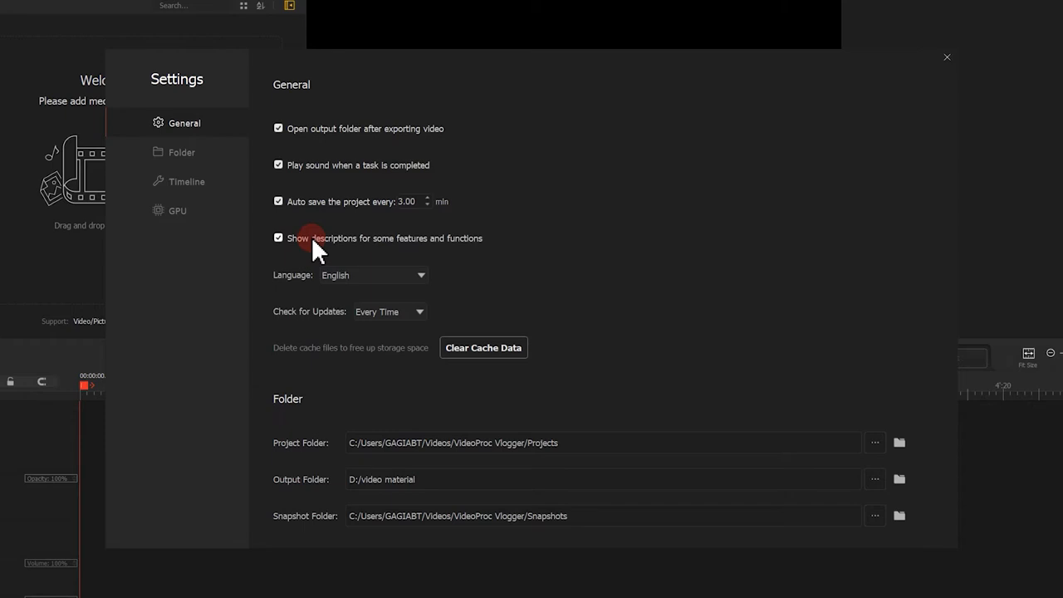
left_click(946, 57)
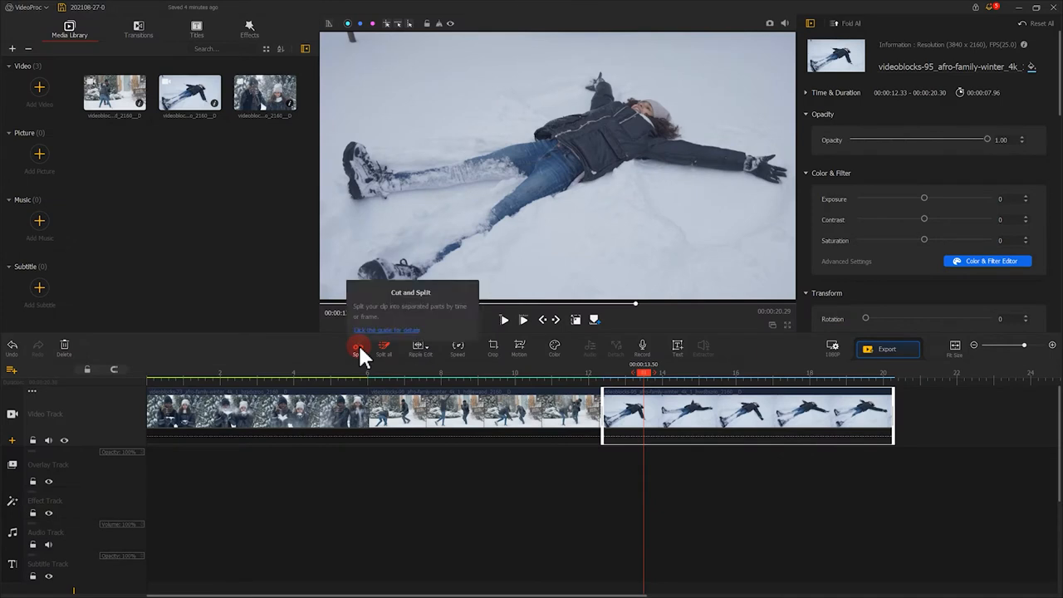
mouse_move(383, 347)
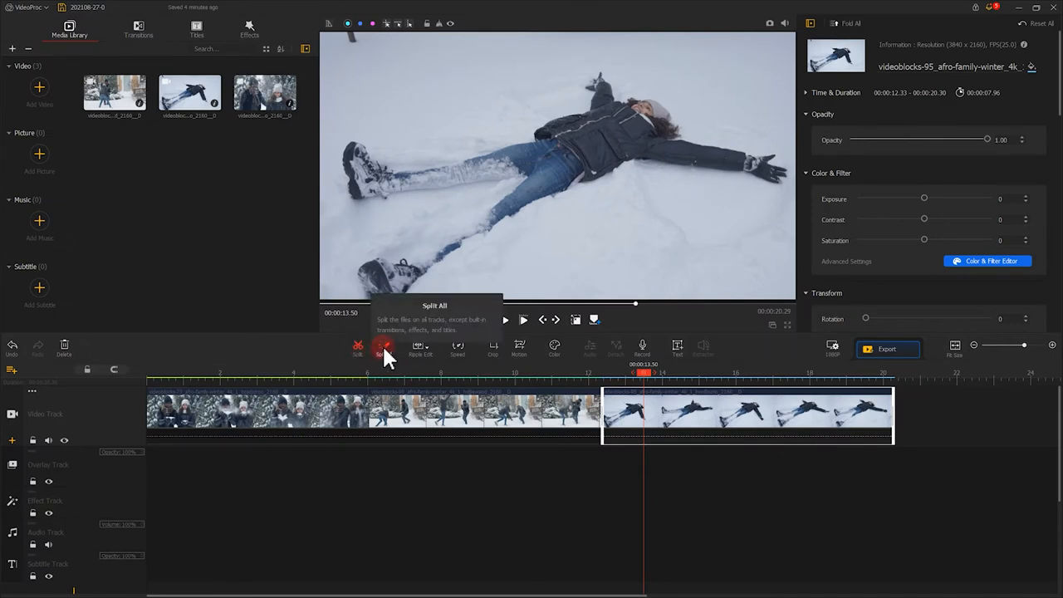
mouse_move(419, 349)
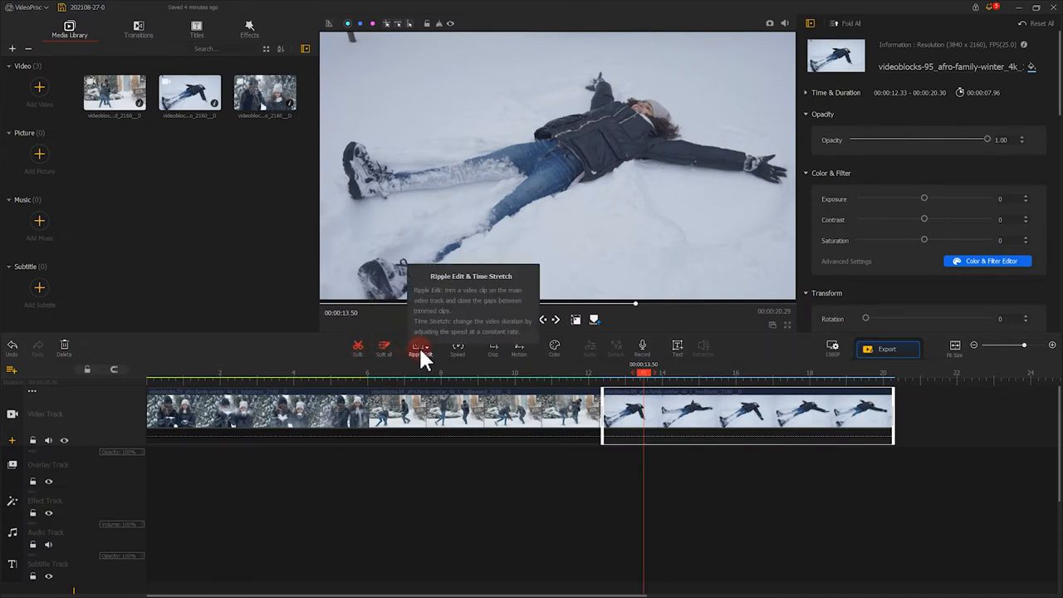
mouse_move(457, 347)
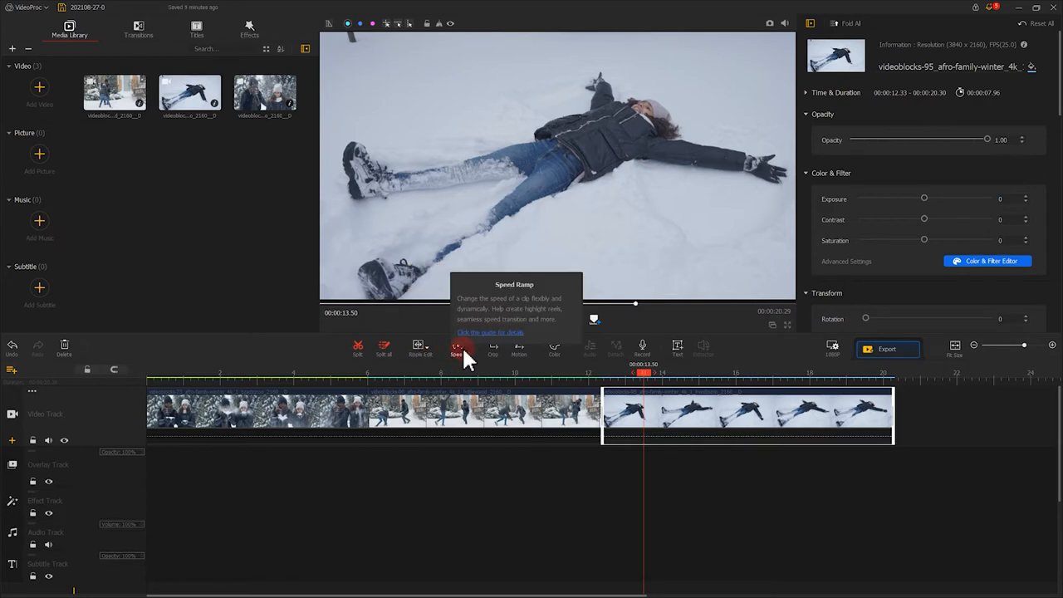
mouse_move(491, 347)
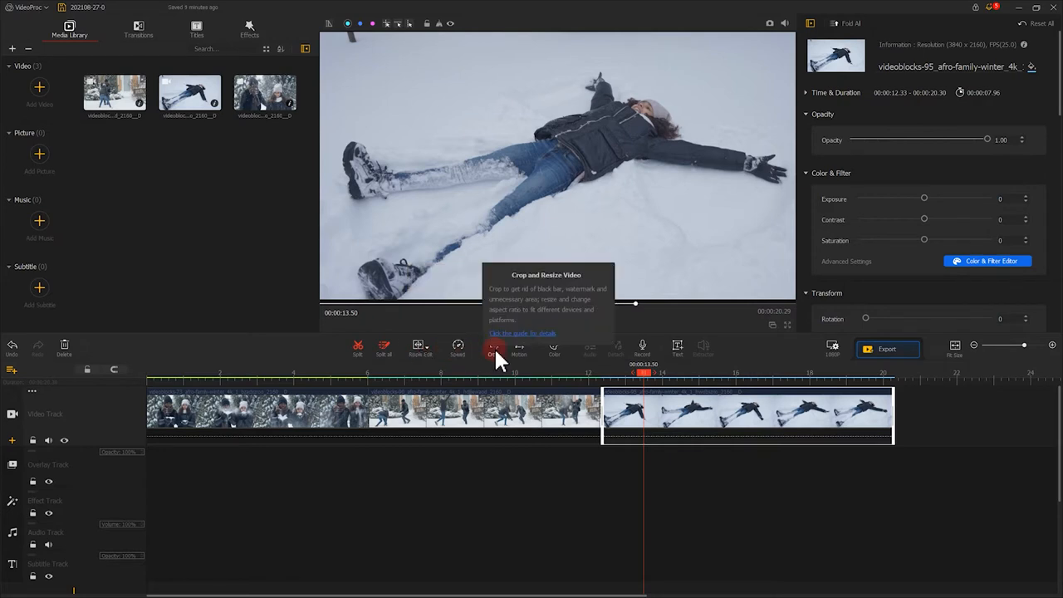
mouse_move(518, 347)
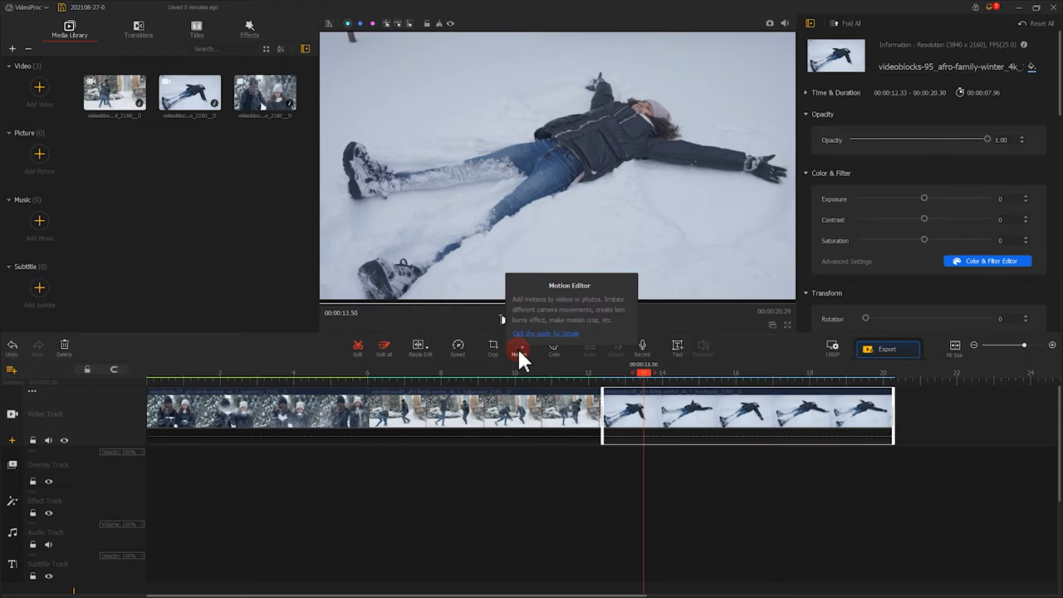
mouse_move(554, 349)
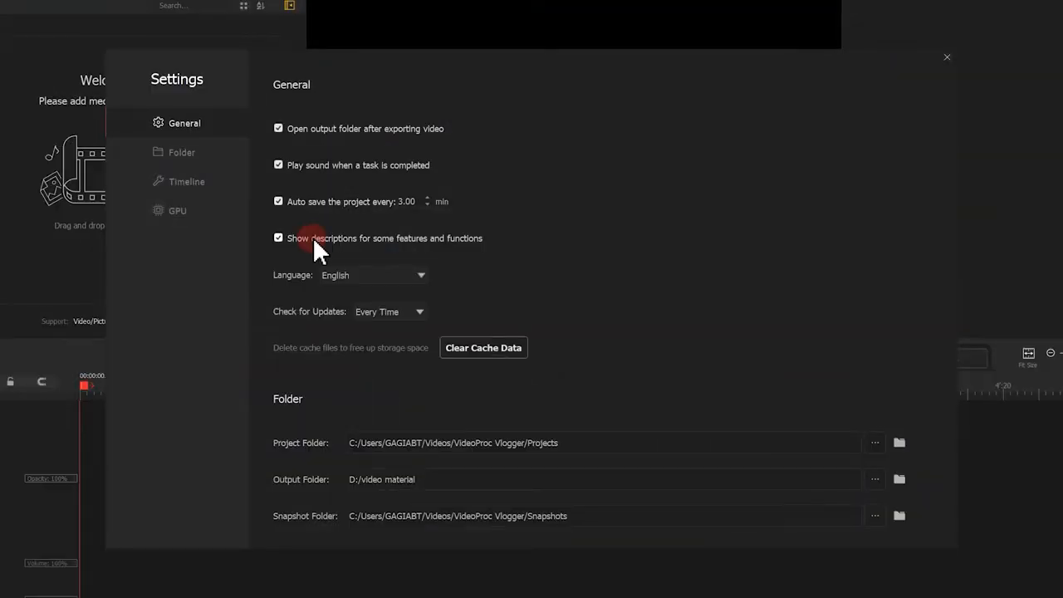
left_click(420, 276)
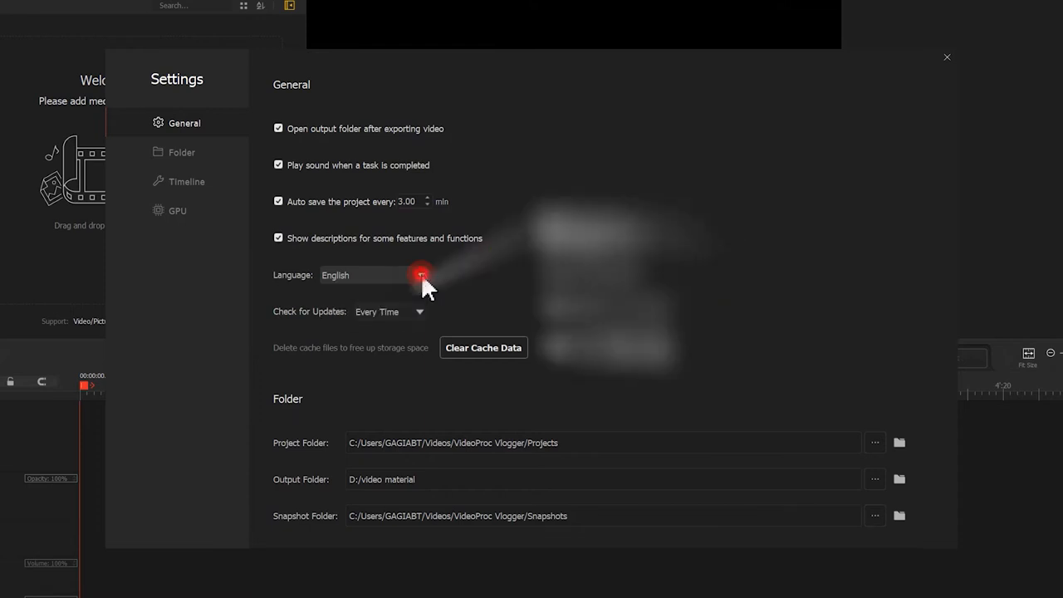
left_click(419, 312)
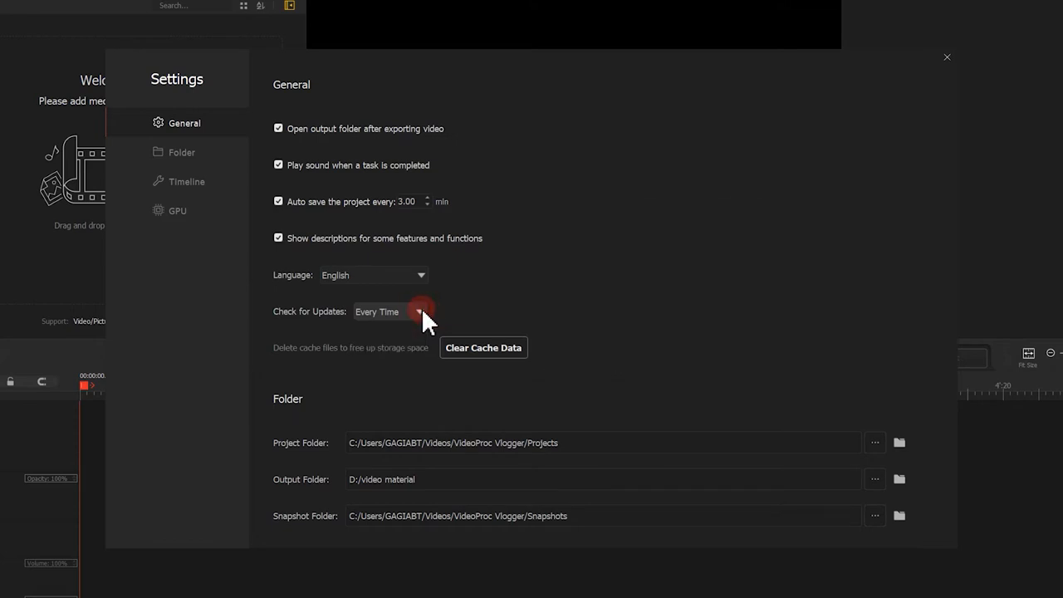
left_click(482, 347)
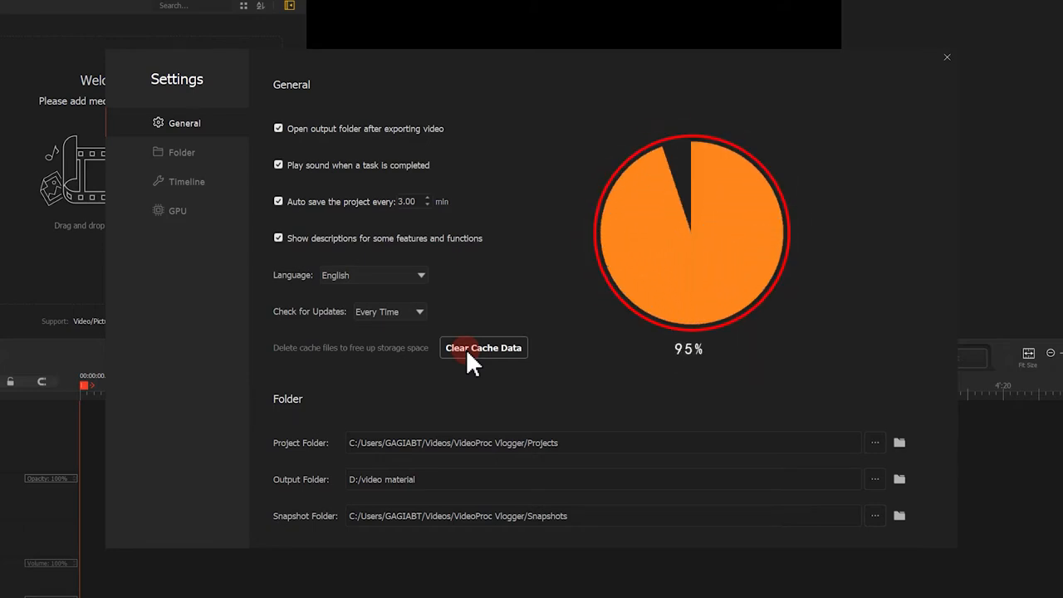
left_click(484, 347)
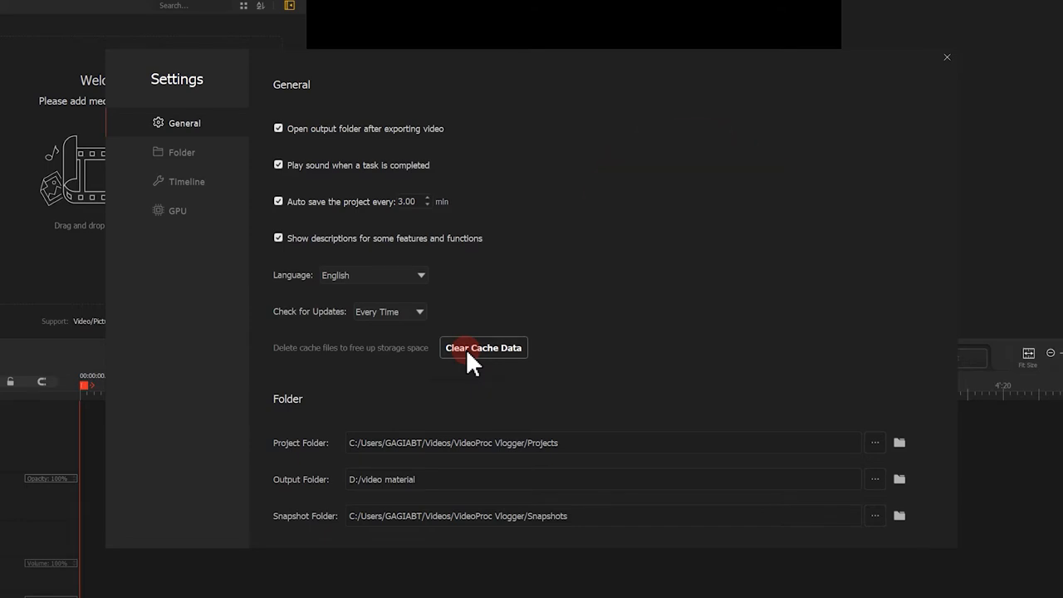
left_click(481, 347)
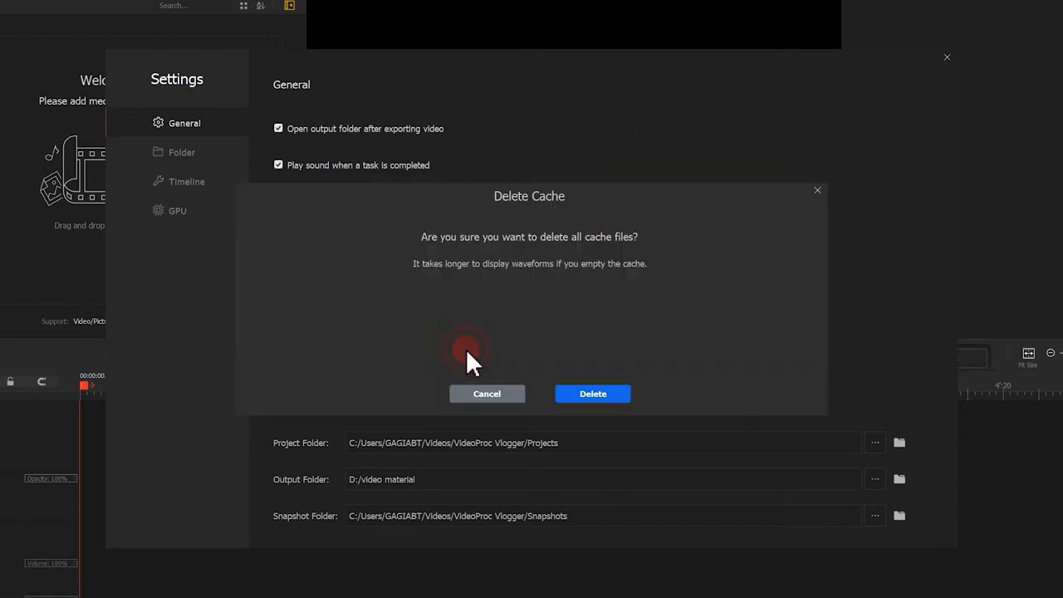
left_click(486, 392)
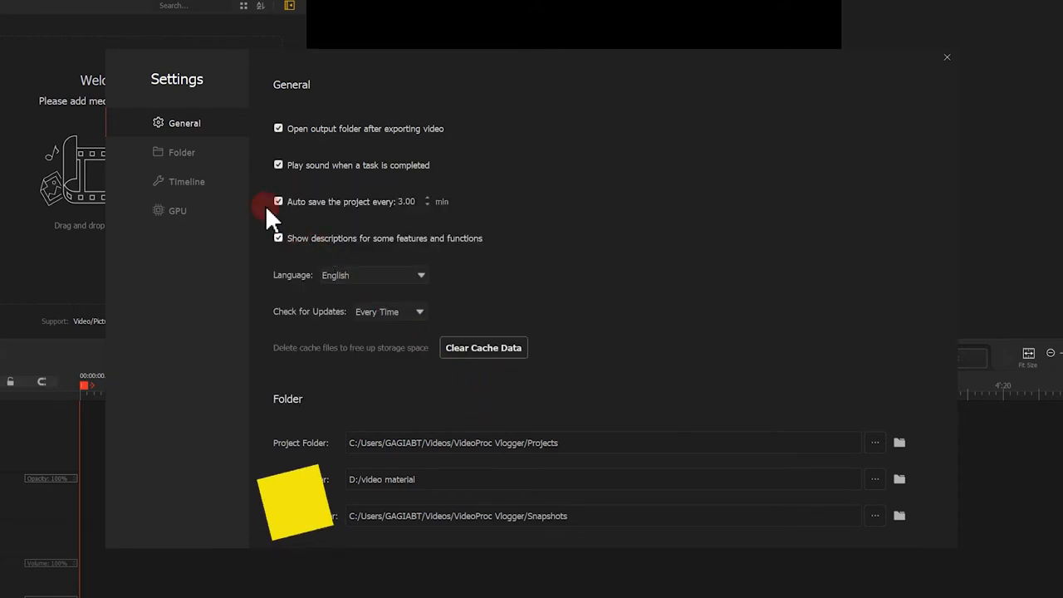
left_click(182, 153)
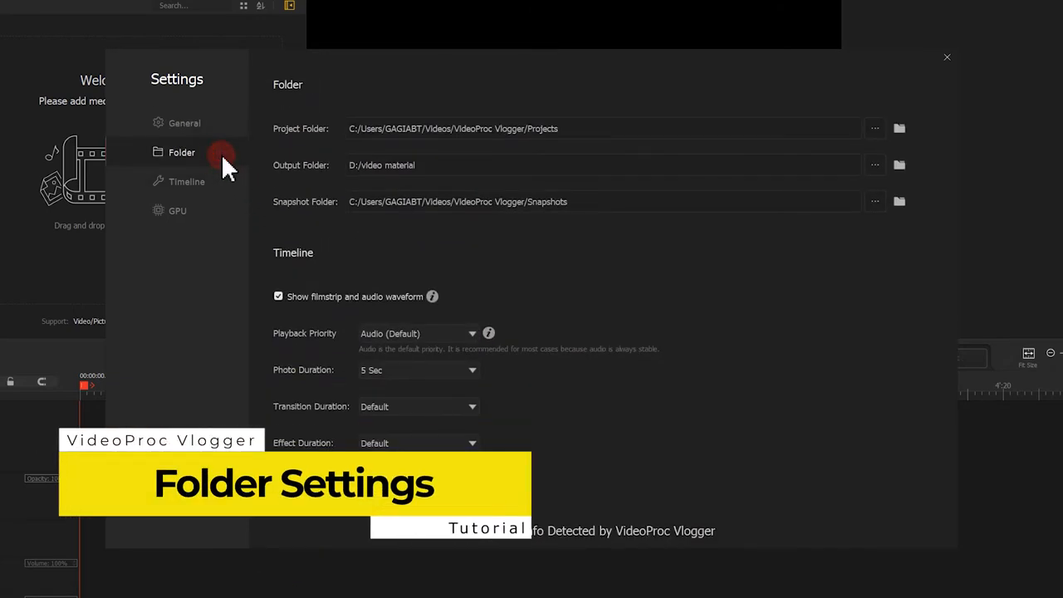
mouse_move(700, 139)
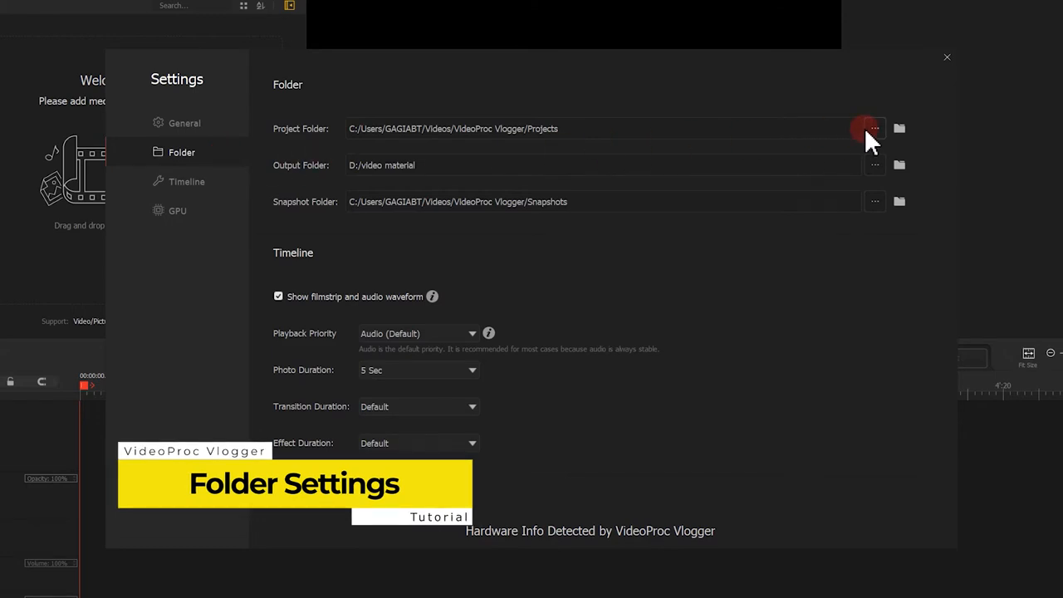
left_click(874, 130)
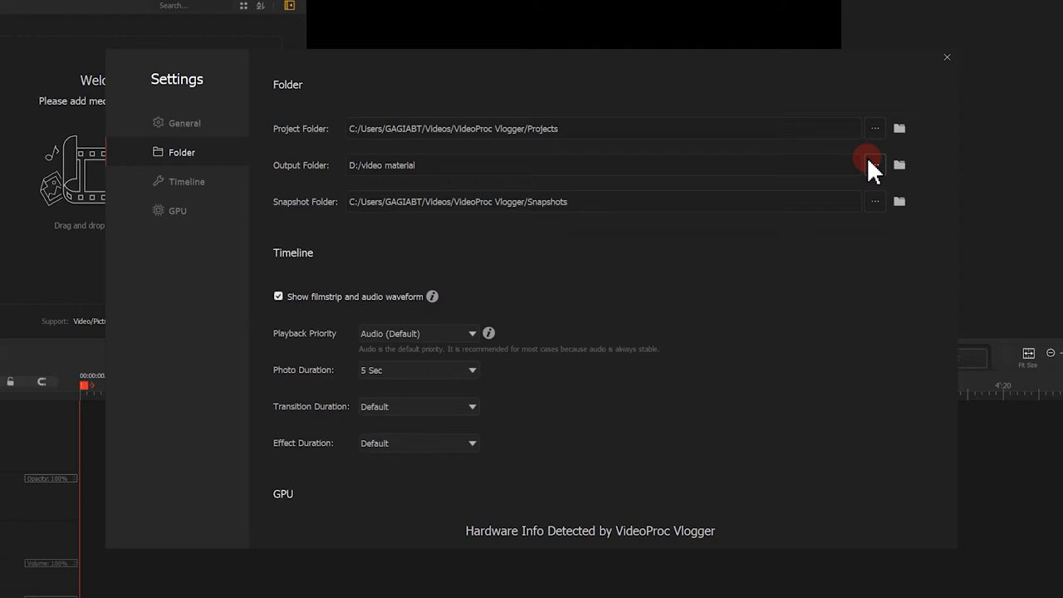
left_click(946, 56)
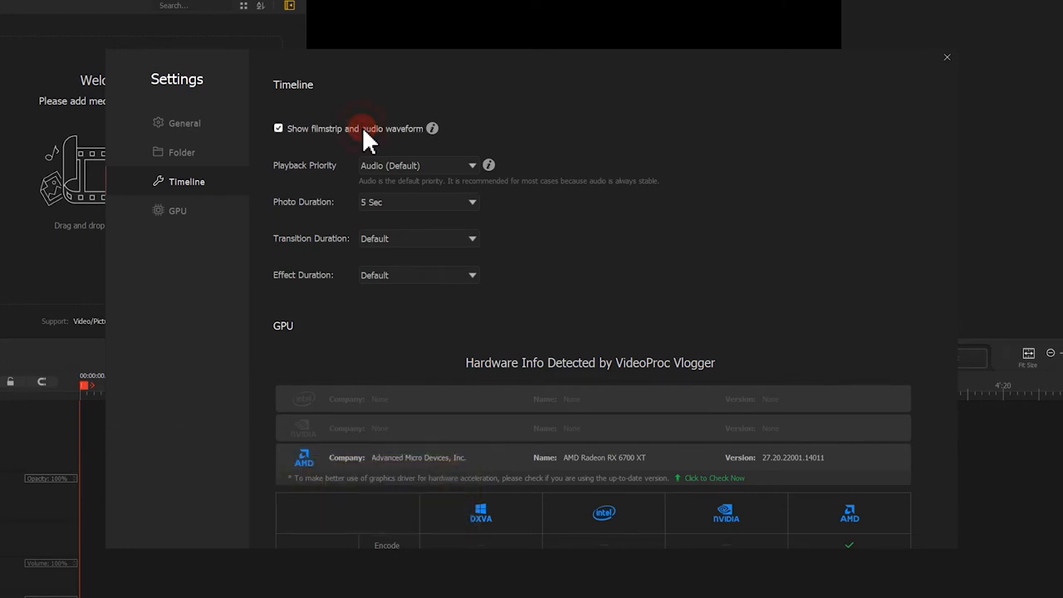
Show the Timeline preferences with 'Show filmstrip and audio waveform' left switched on.
left_click(947, 56)
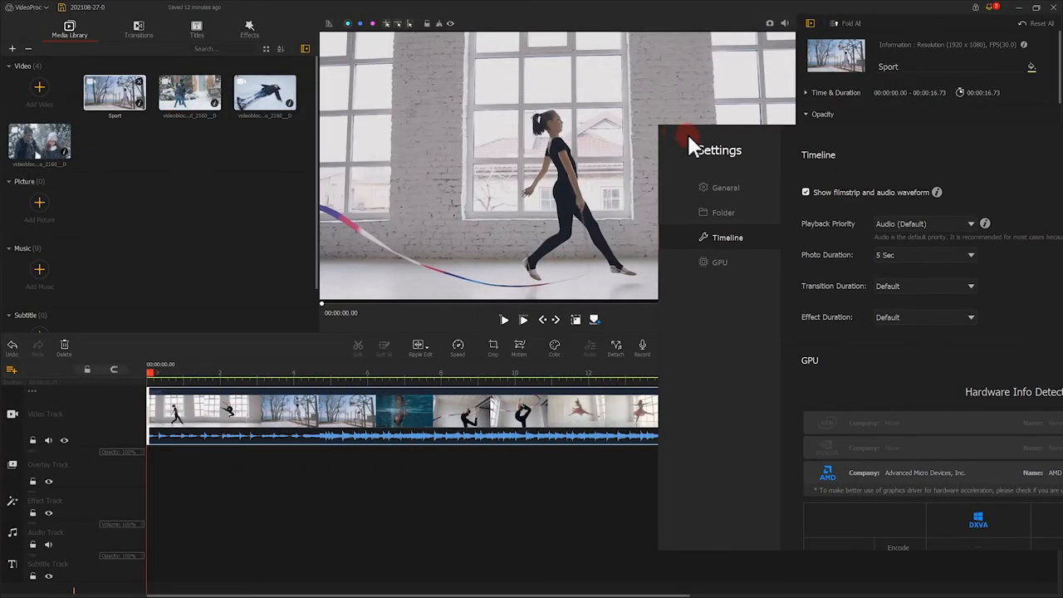
left_click(804, 193)
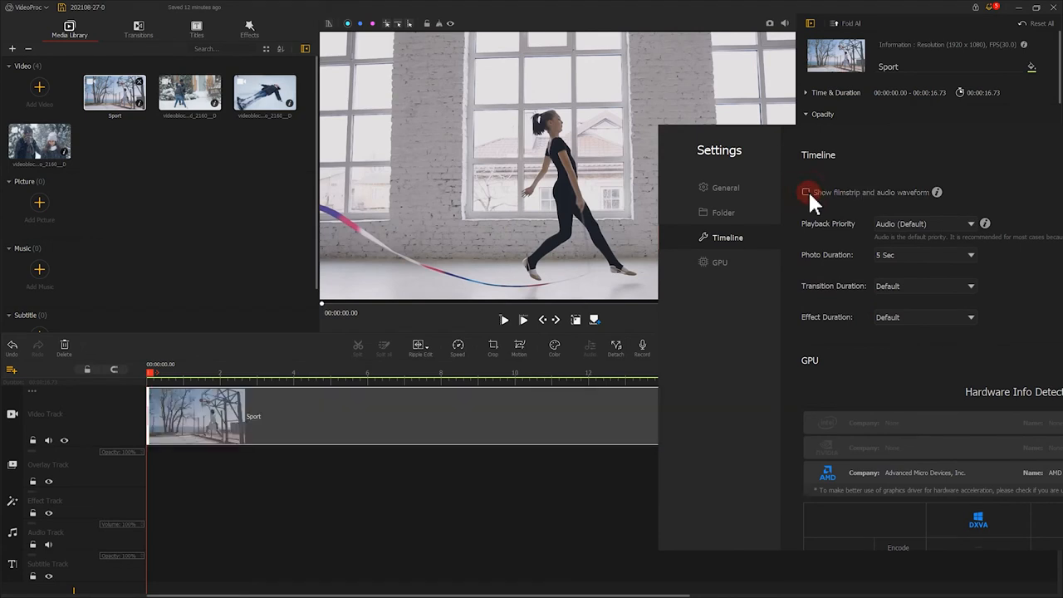
left_click(805, 192)
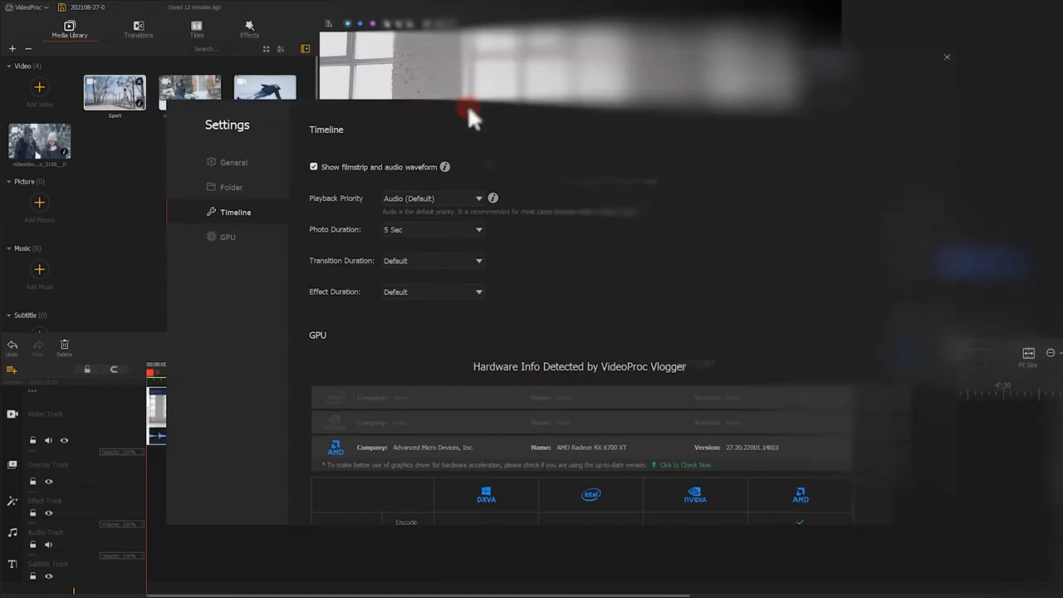
left_click(478, 167)
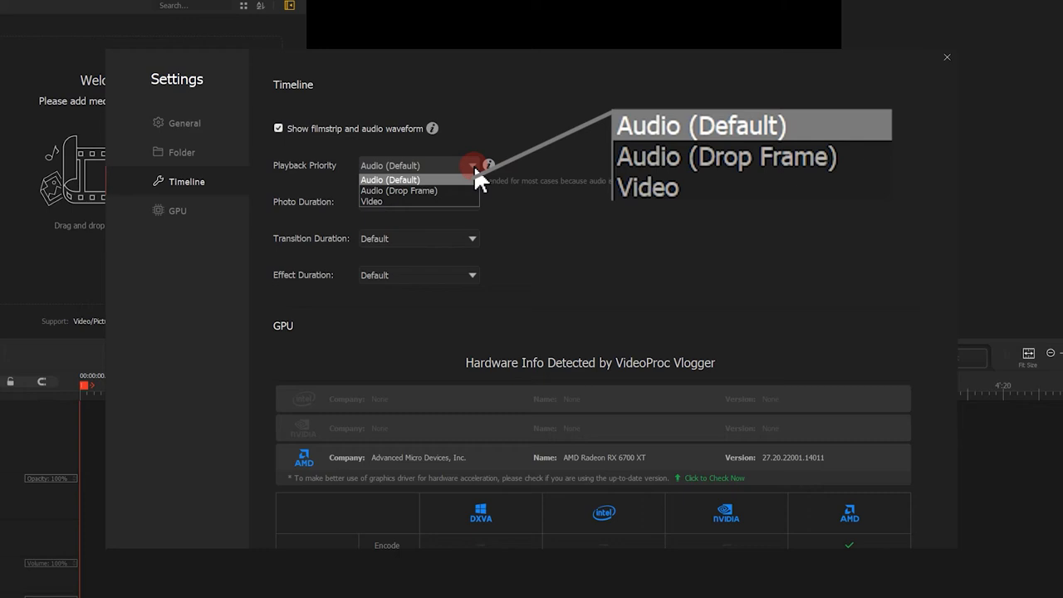
mouse_move(398, 189)
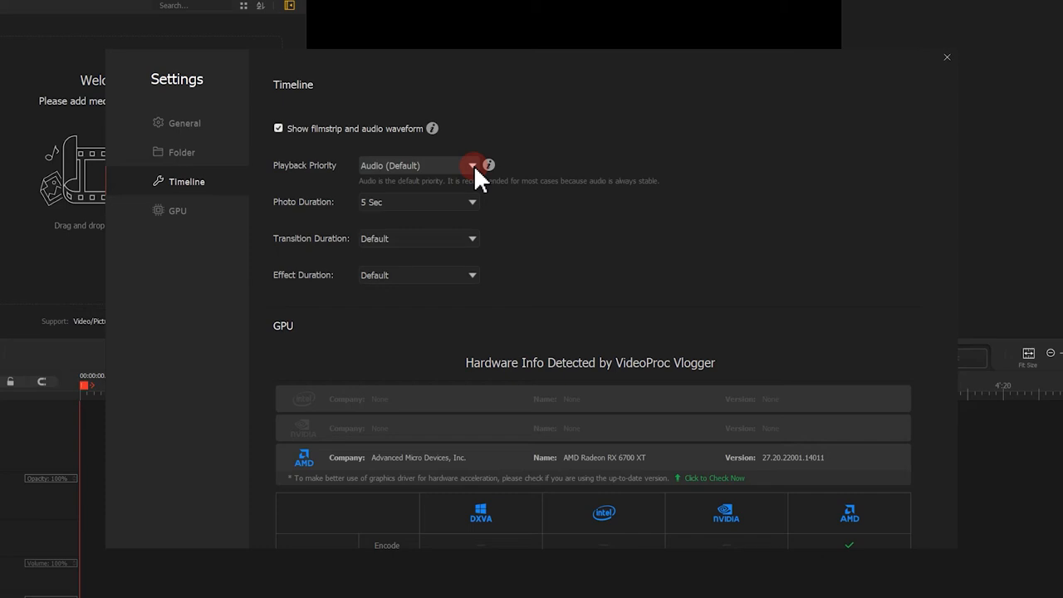
left_click(471, 203)
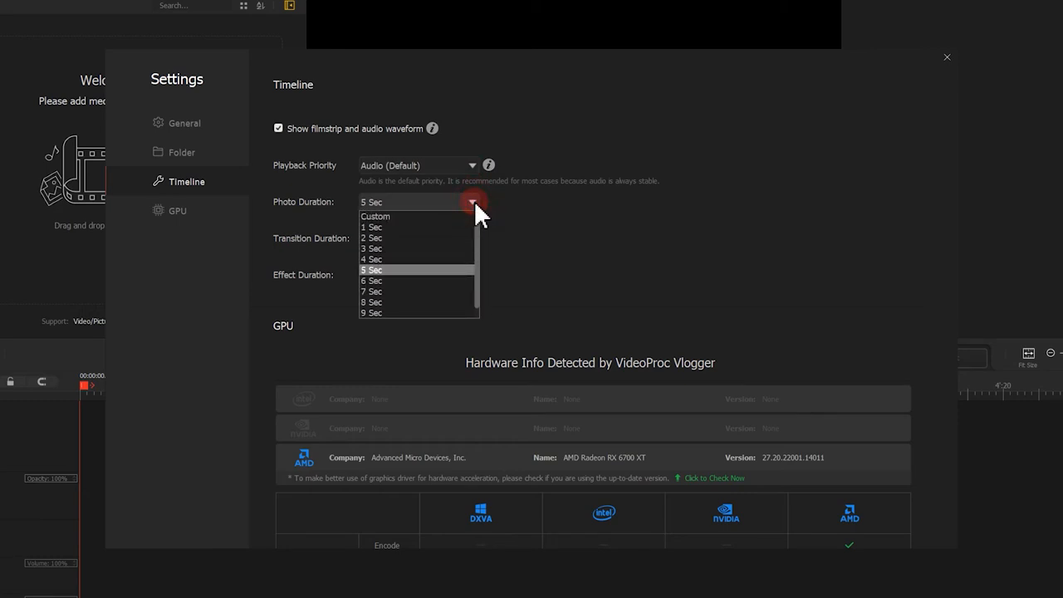
left_click(946, 57)
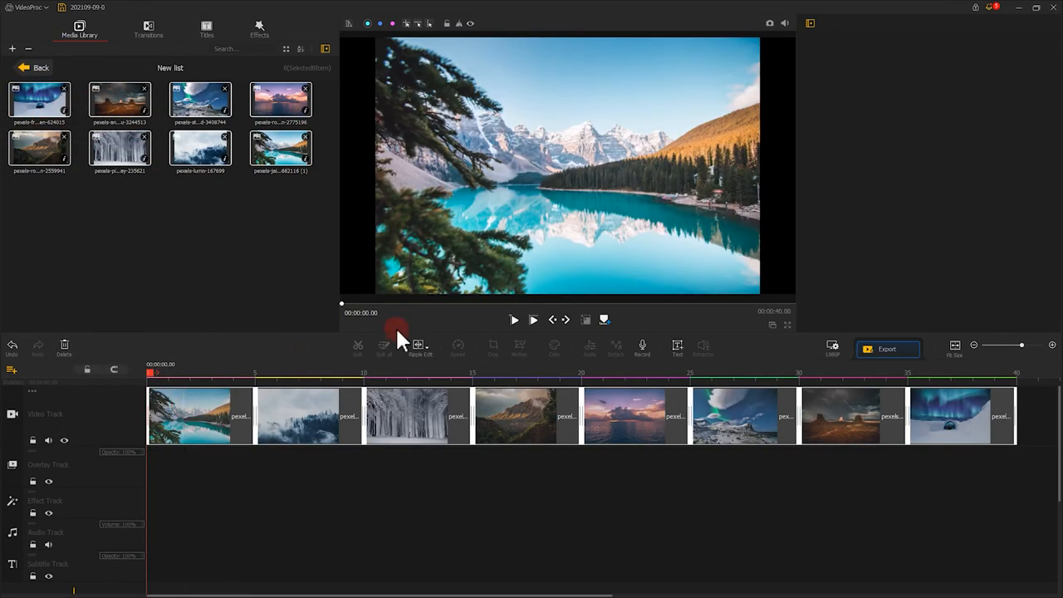
left_click(513, 319)
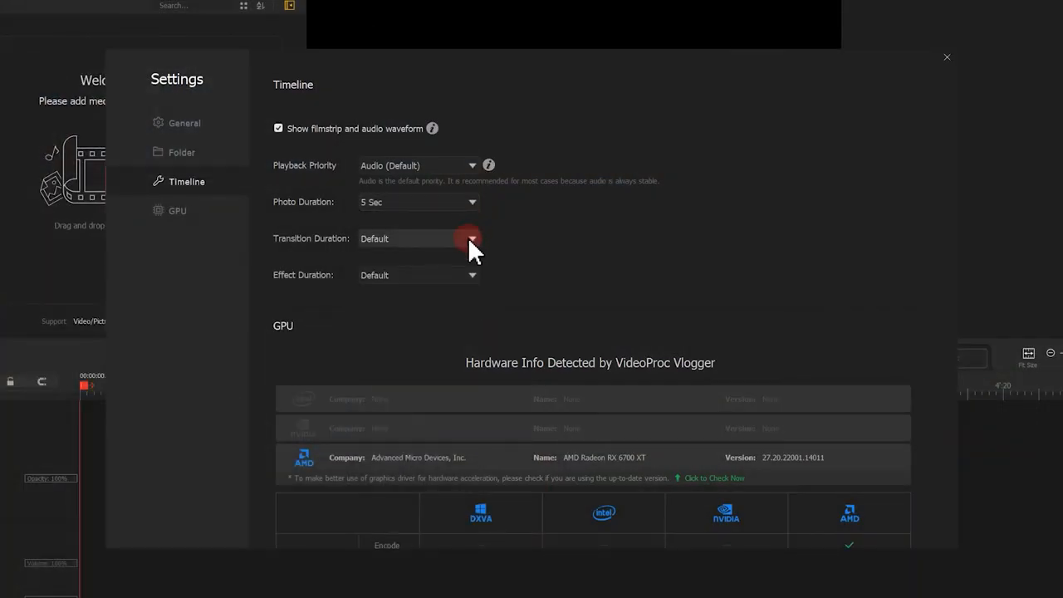
left_click(471, 239)
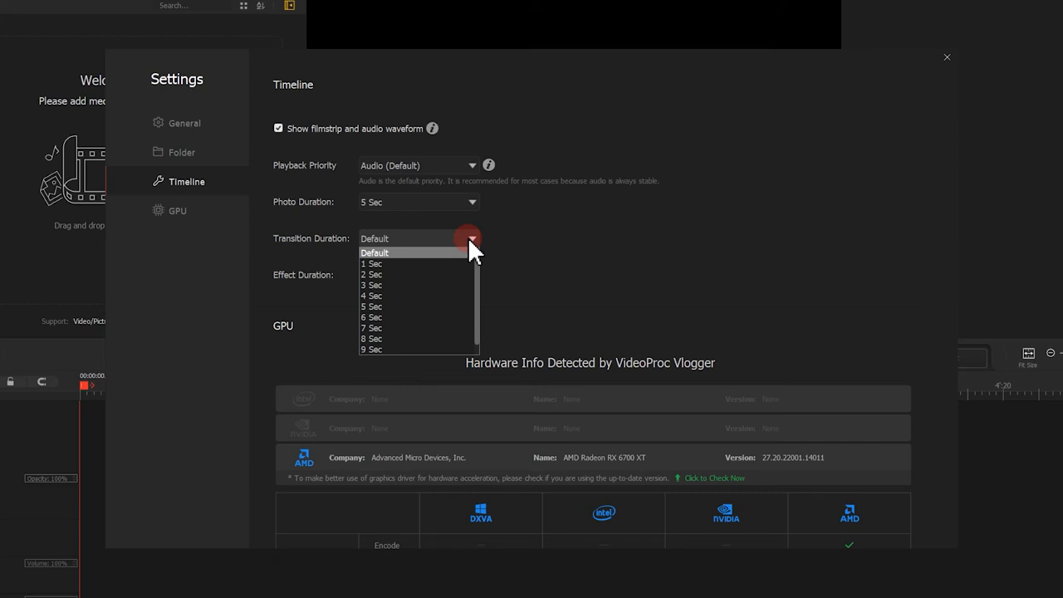
left_click(946, 57)
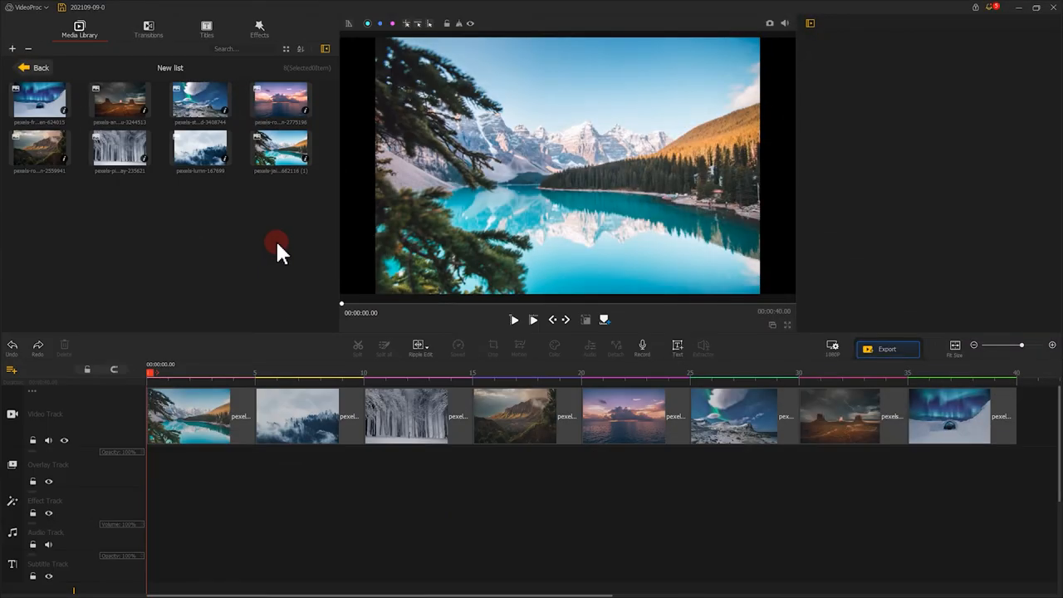
left_click(148, 27)
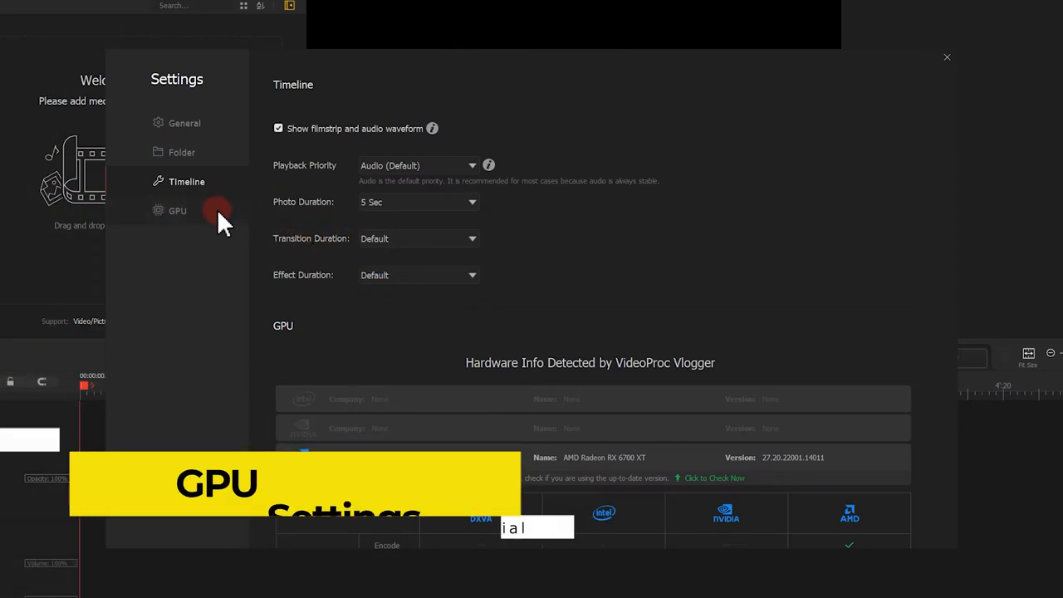
Show the GPU preferences and rescan the graphics hardware, detecting the AMD card's acceleration support.
left_click(176, 209)
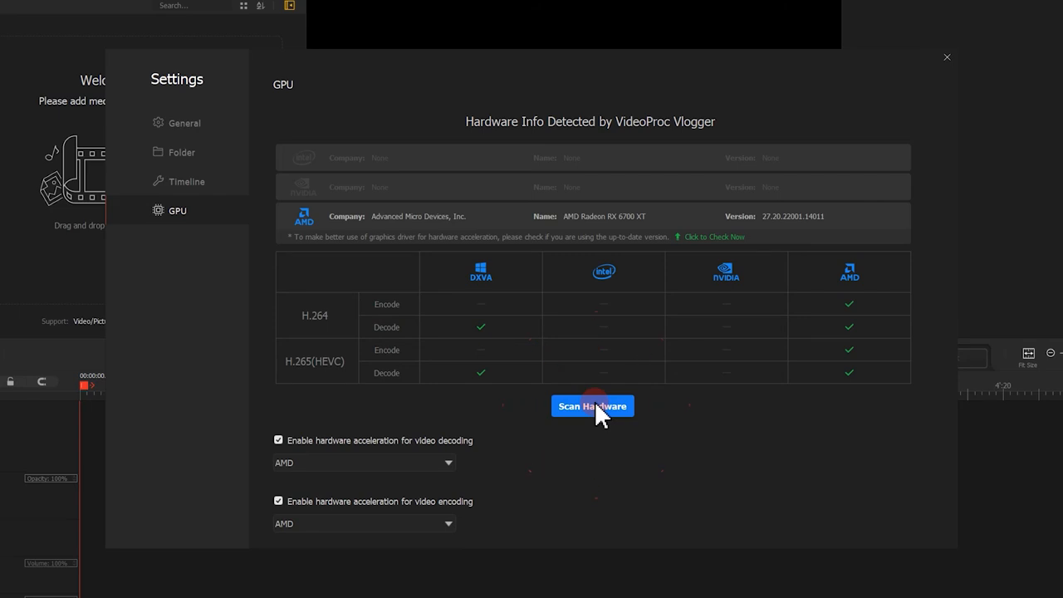
left_click(591, 405)
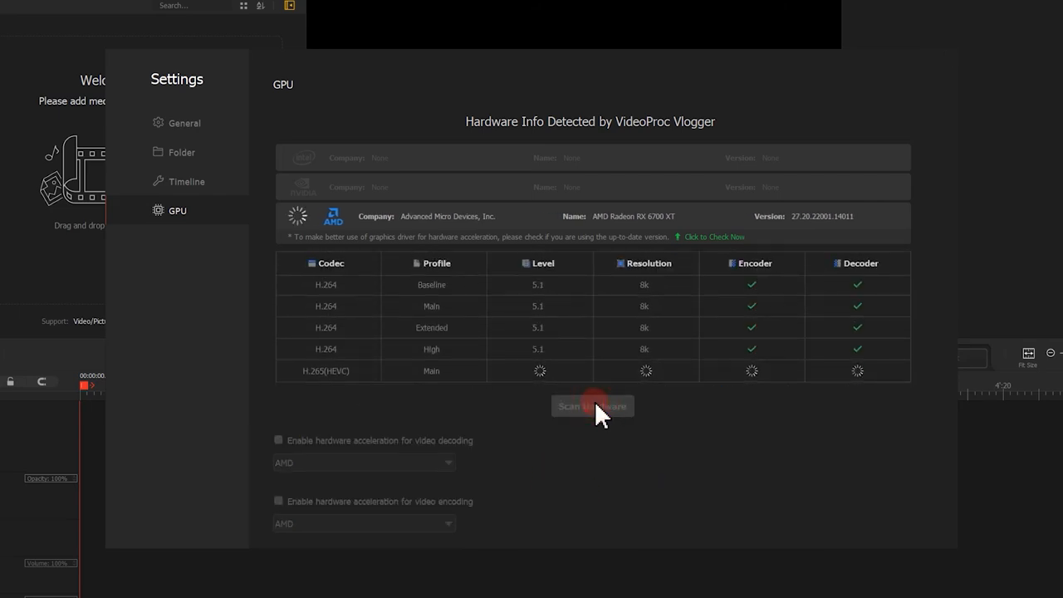
left_click(592, 405)
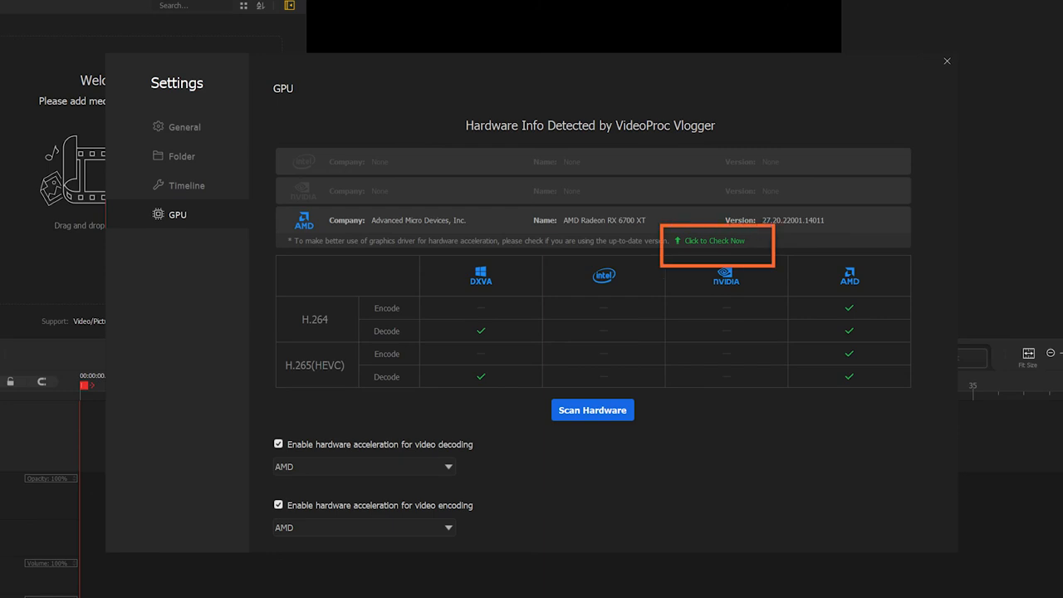
left_click(591, 405)
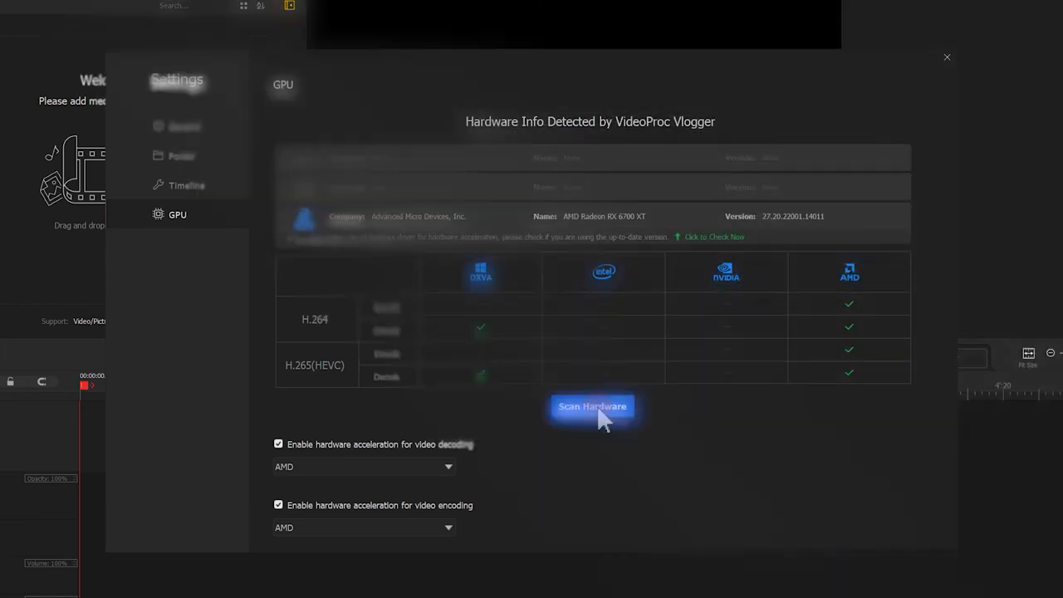
Keep AMD hardware acceleration enabled for both video decoding and encoding.
left_click(279, 443)
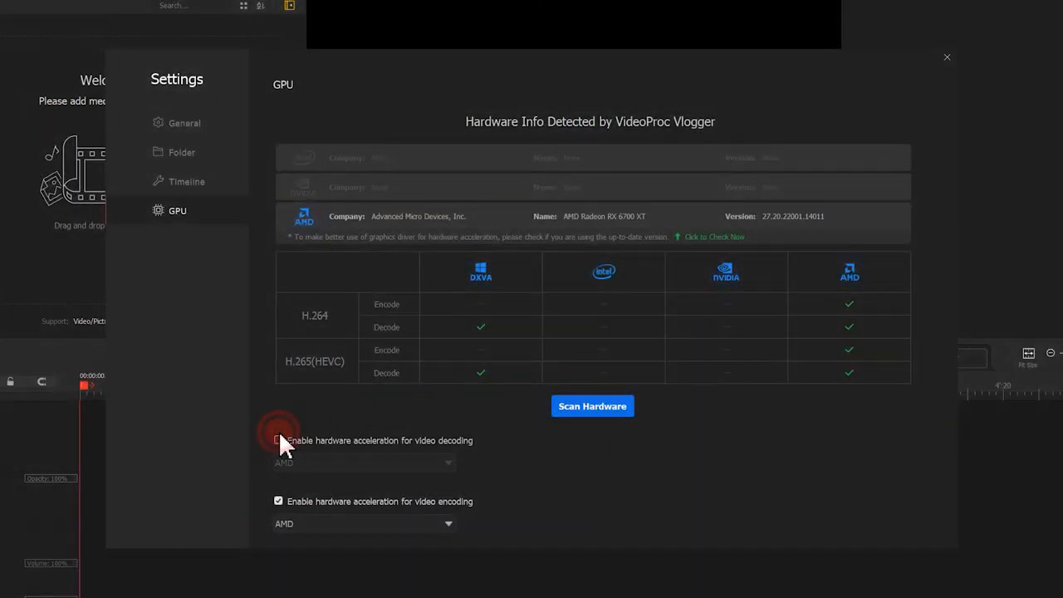
left_click(279, 438)
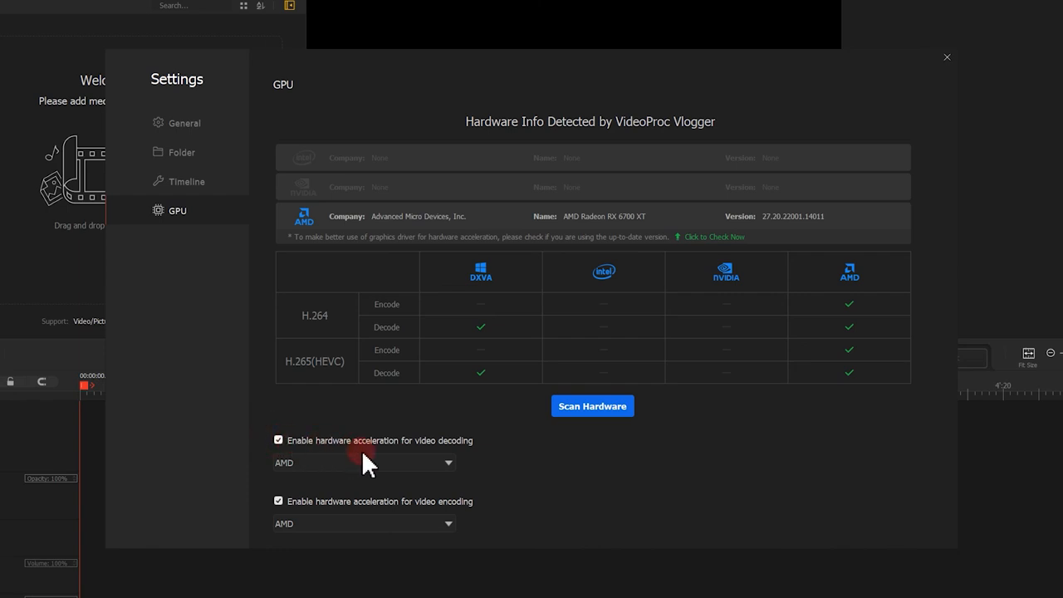
left_click(449, 461)
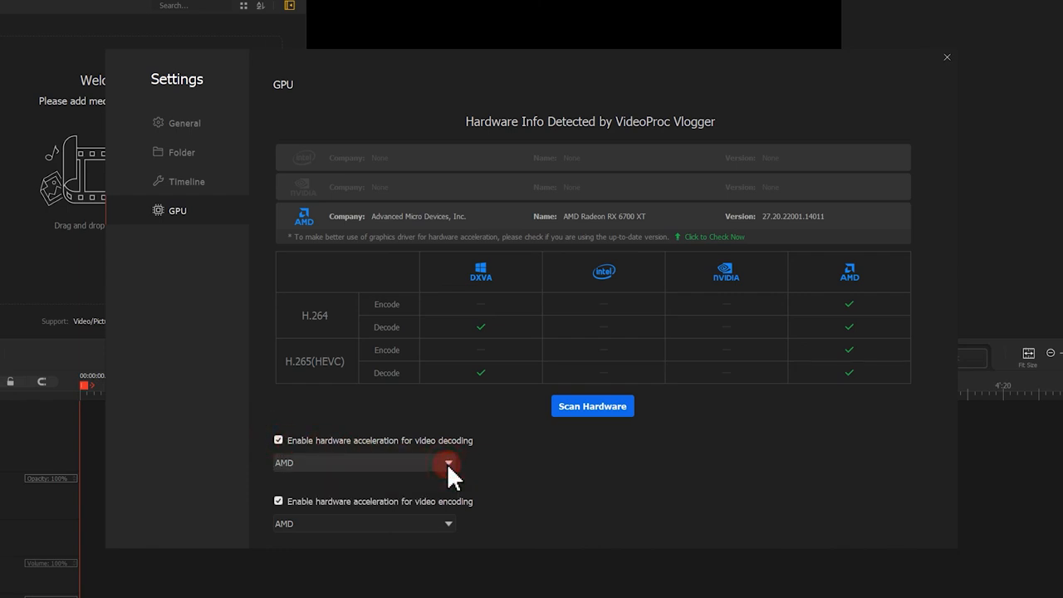
left_click(279, 499)
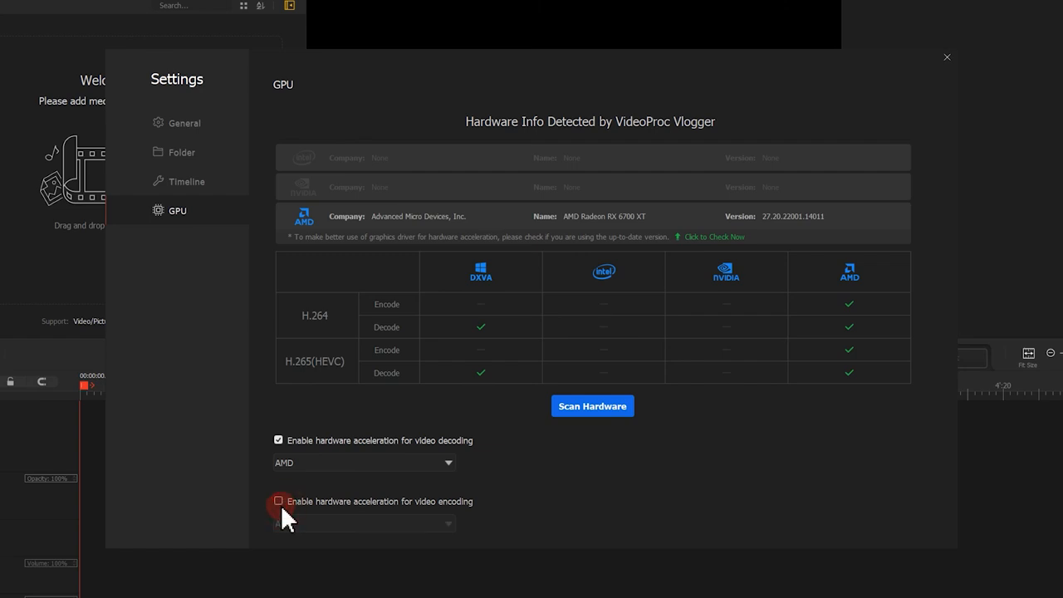
left_click(279, 502)
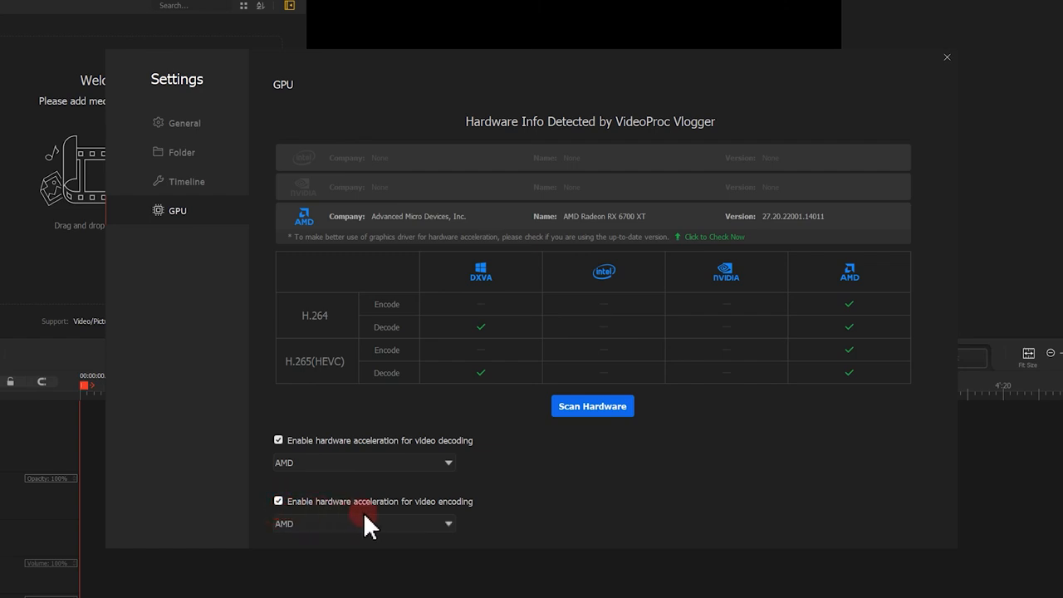
left_click(449, 523)
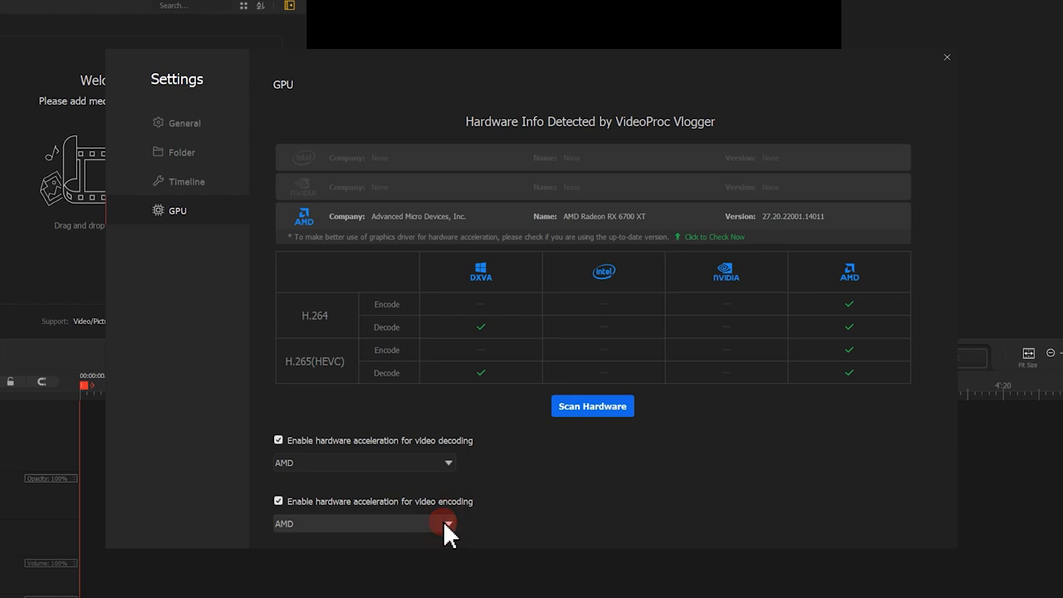
Close the Settings window and return to the editor with the project's clips on the timeline.
left_click(946, 57)
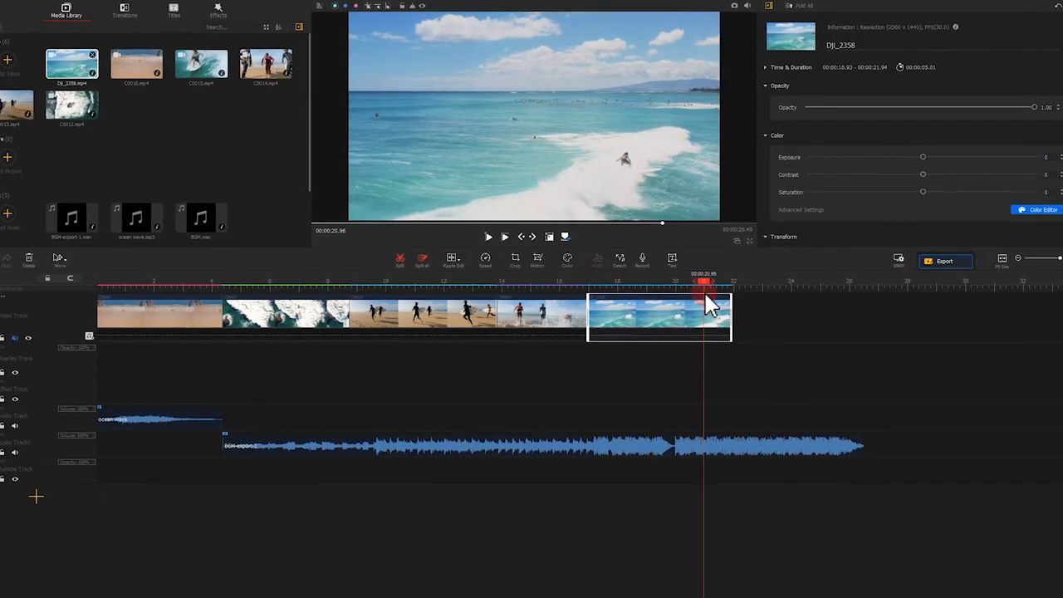
left_click(711, 313)
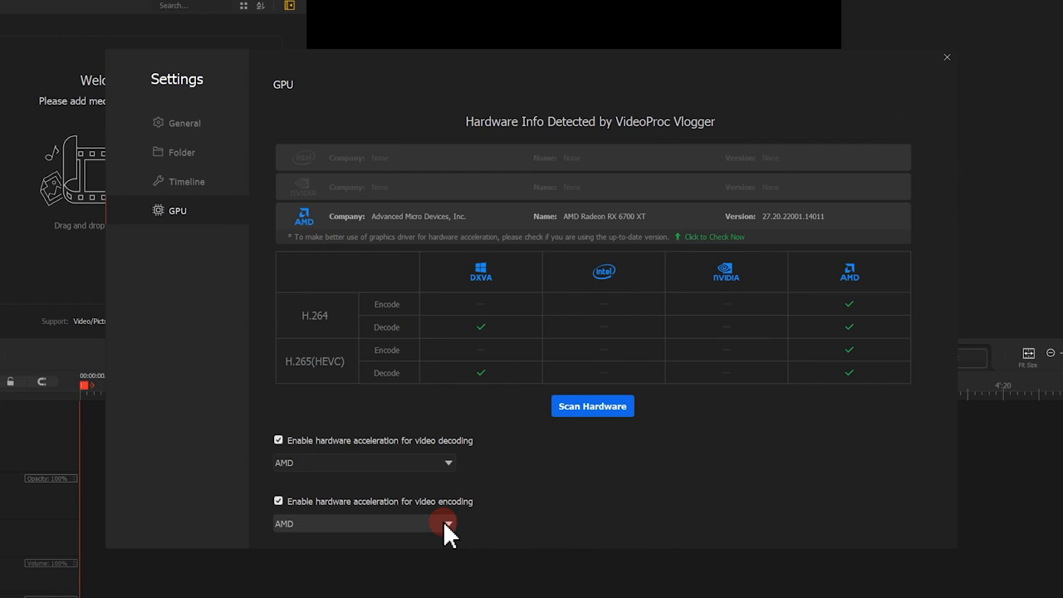
mouse_move(916, 80)
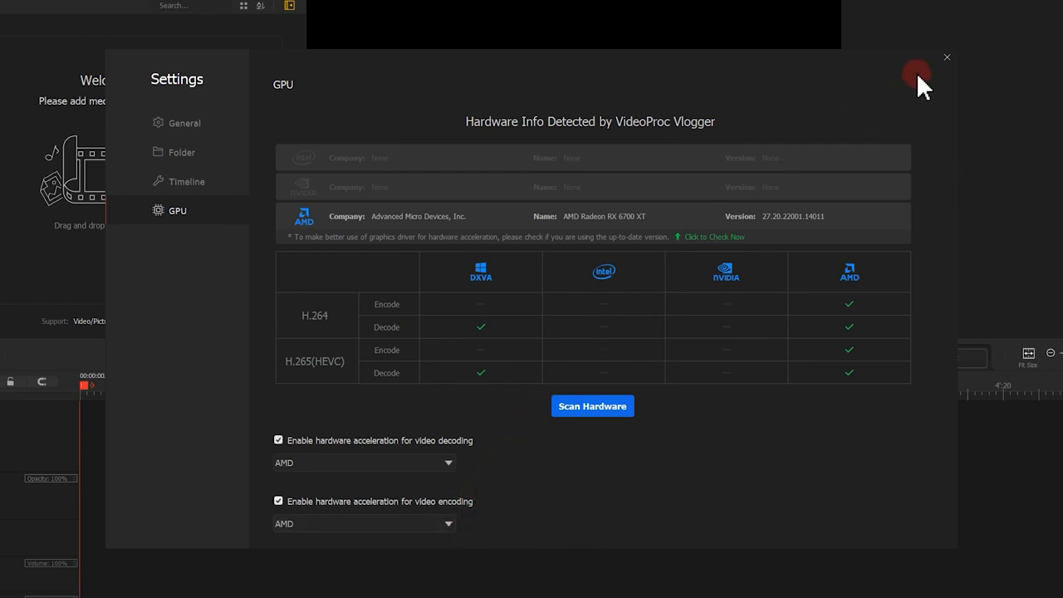
left_click(947, 57)
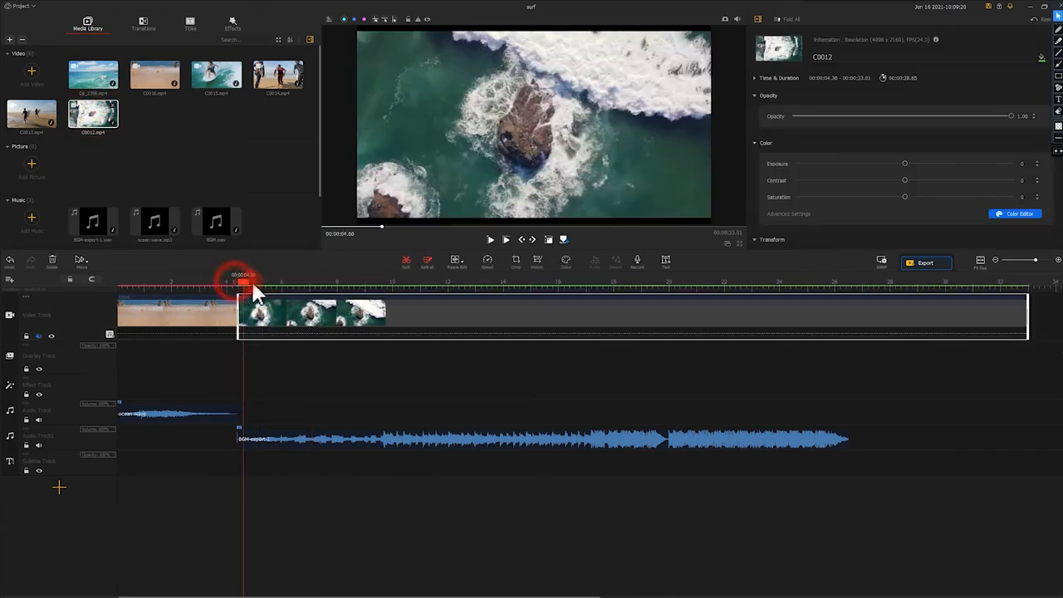